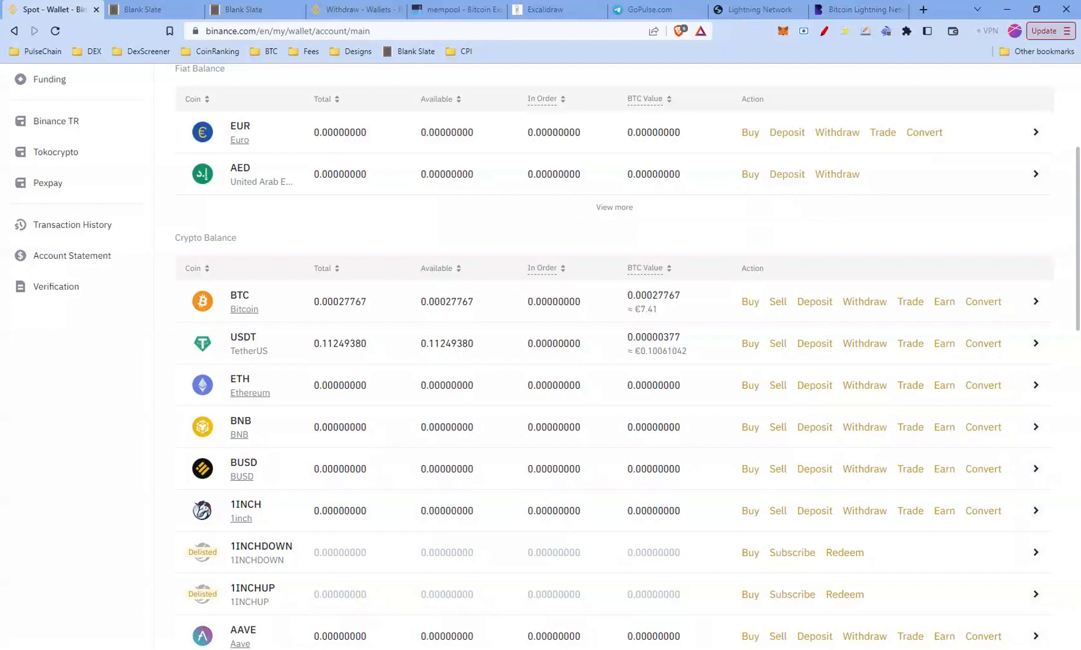
- Show the Blank Slate recap note defining Bitcoin Lightning as a tokenless layer 2
click(145, 9)
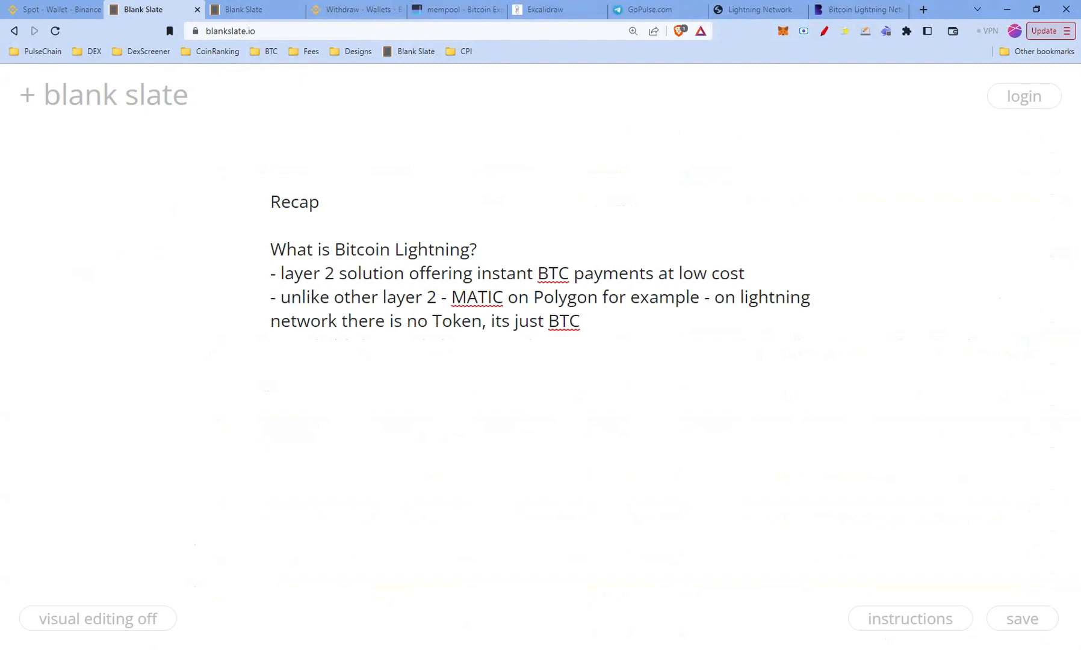
- Show the 'What you need' note listing WOS, Phoenix or Muun wallets and BTC on Binance
click(581, 321)
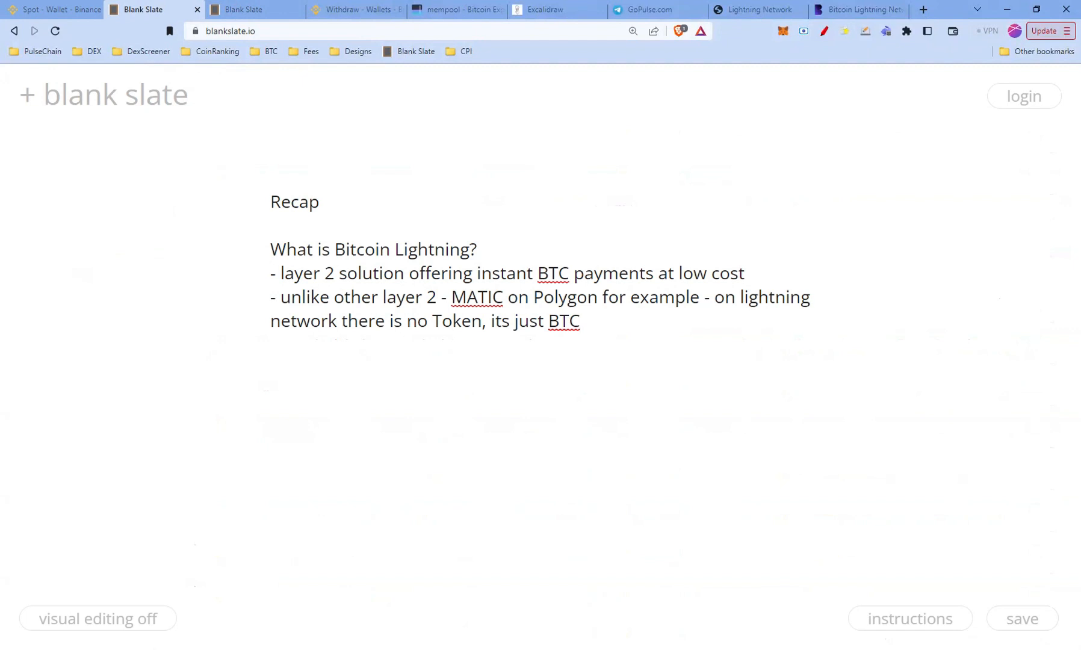
click(583, 321)
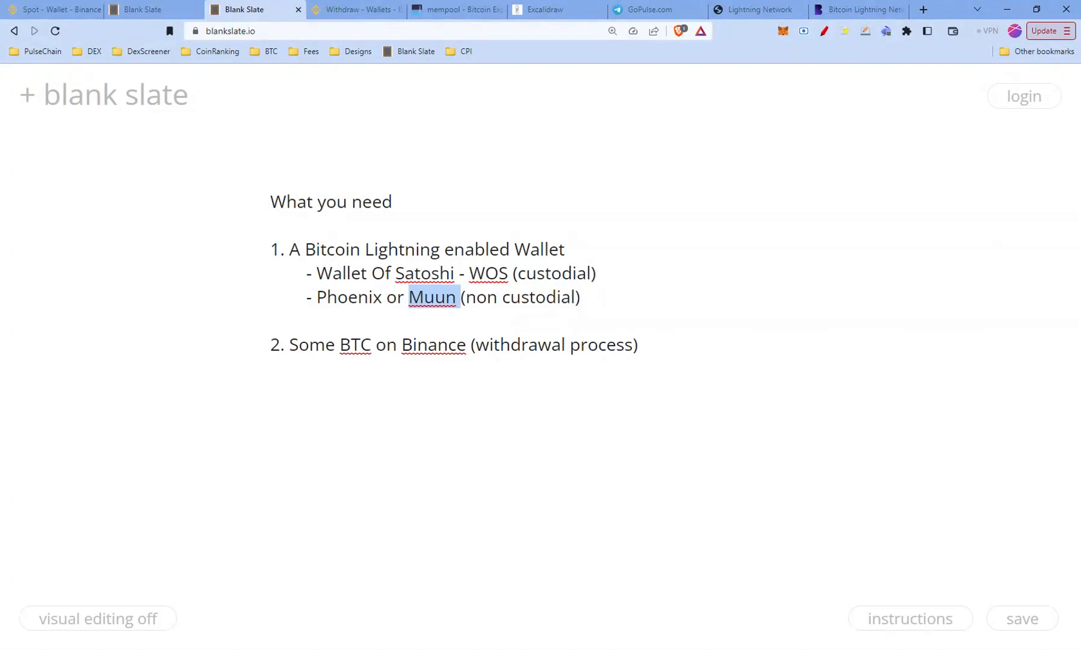
- Deselect the word Muun in the notes and return to Binance's BTC Withdraw Crypto page
click(569, 297)
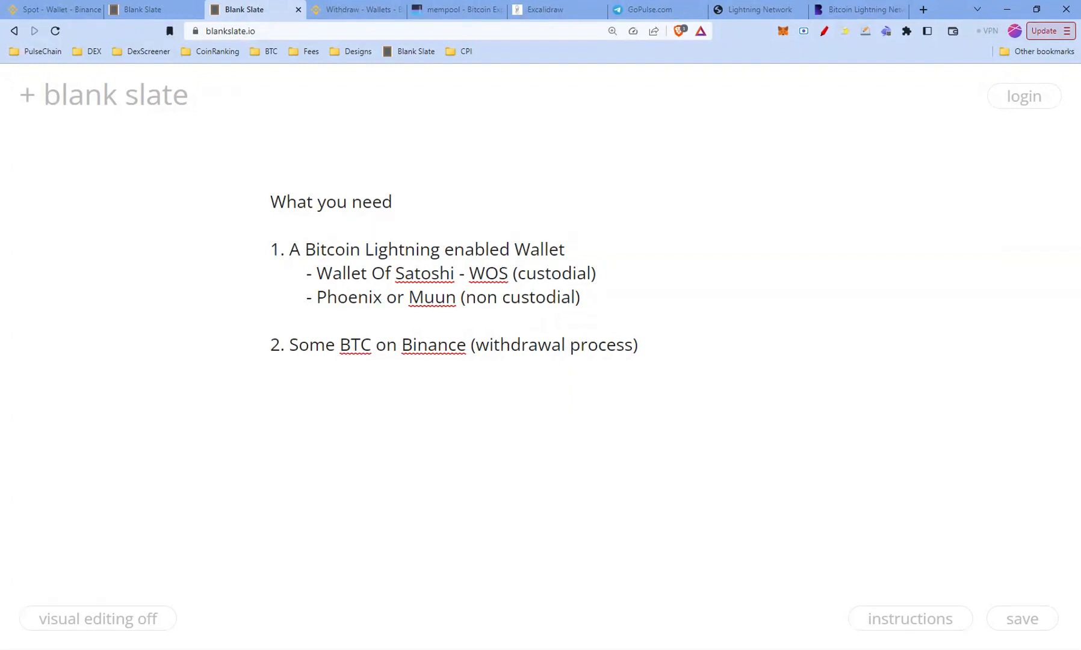
double_click(350, 297)
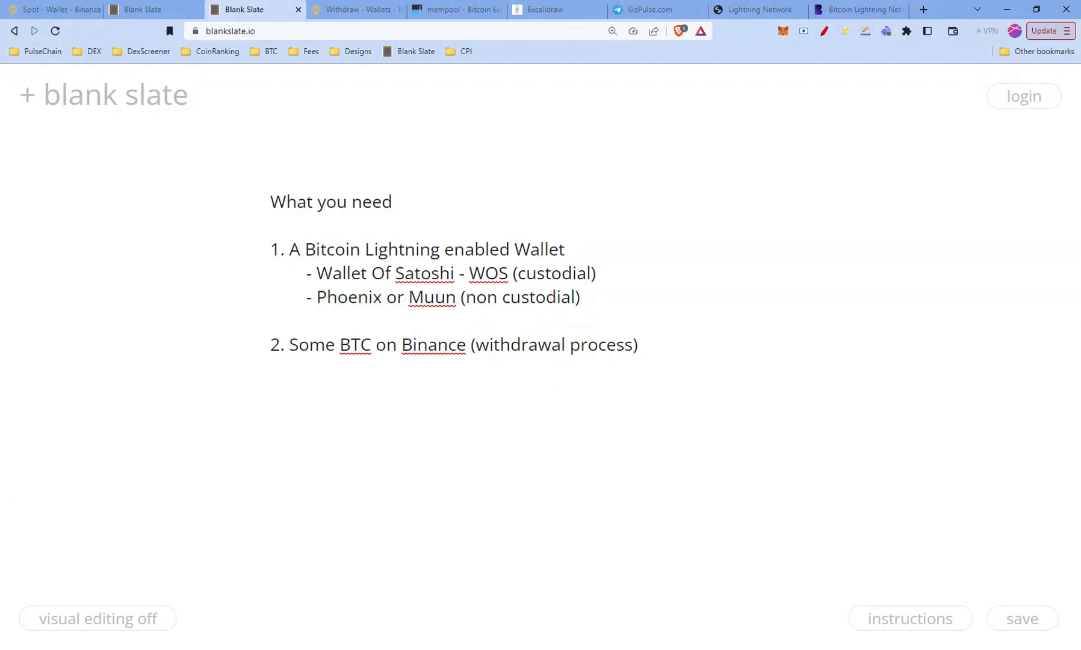
click(569, 249)
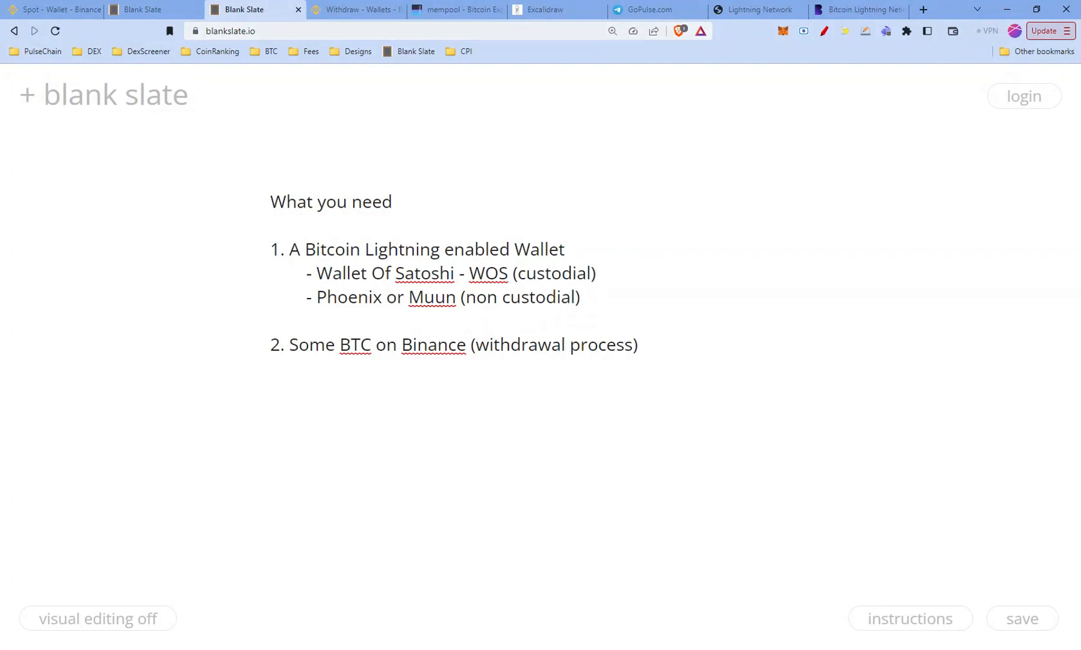
click(355, 9)
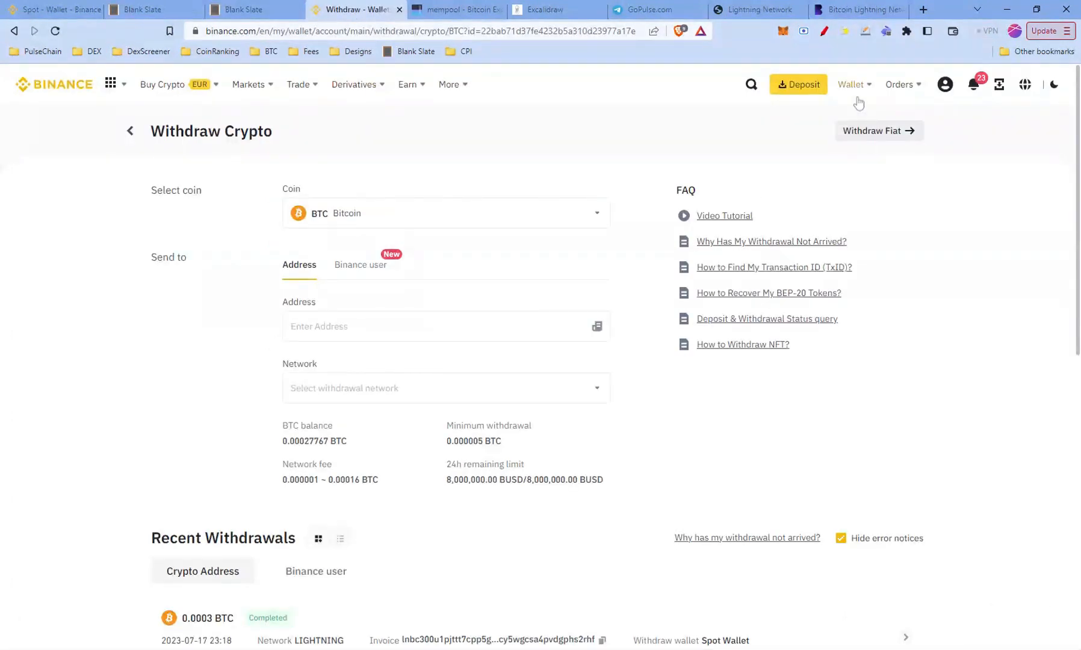
- Start a BTC withdrawal from the spot wallet's 0.00027767 BTC balance
click(850, 84)
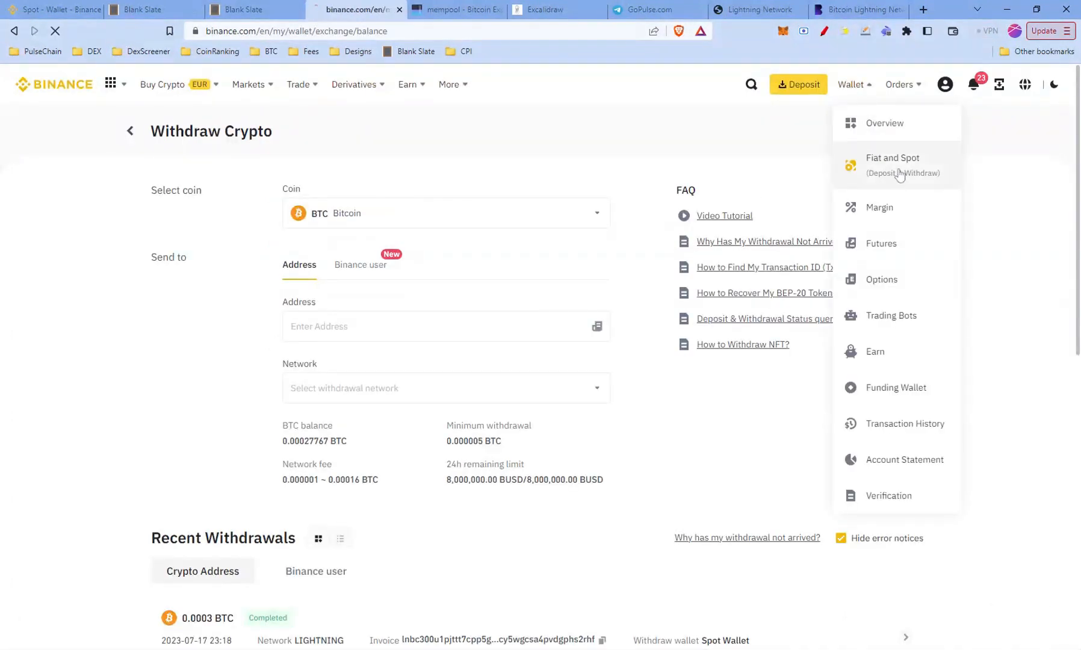
click(893, 165)
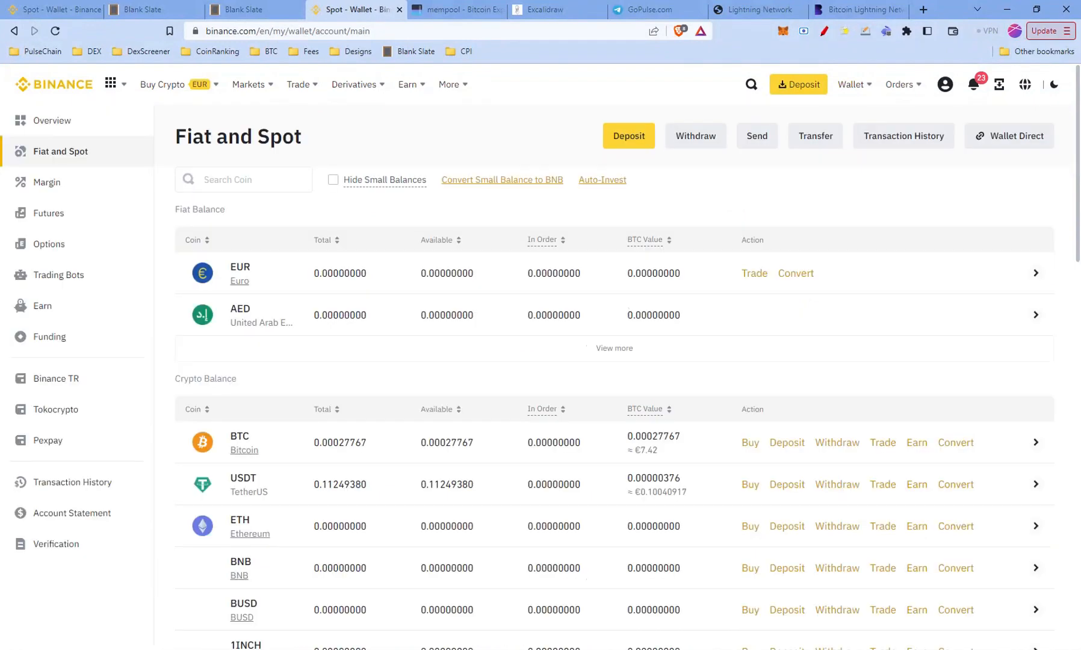
scroll(down, 3)
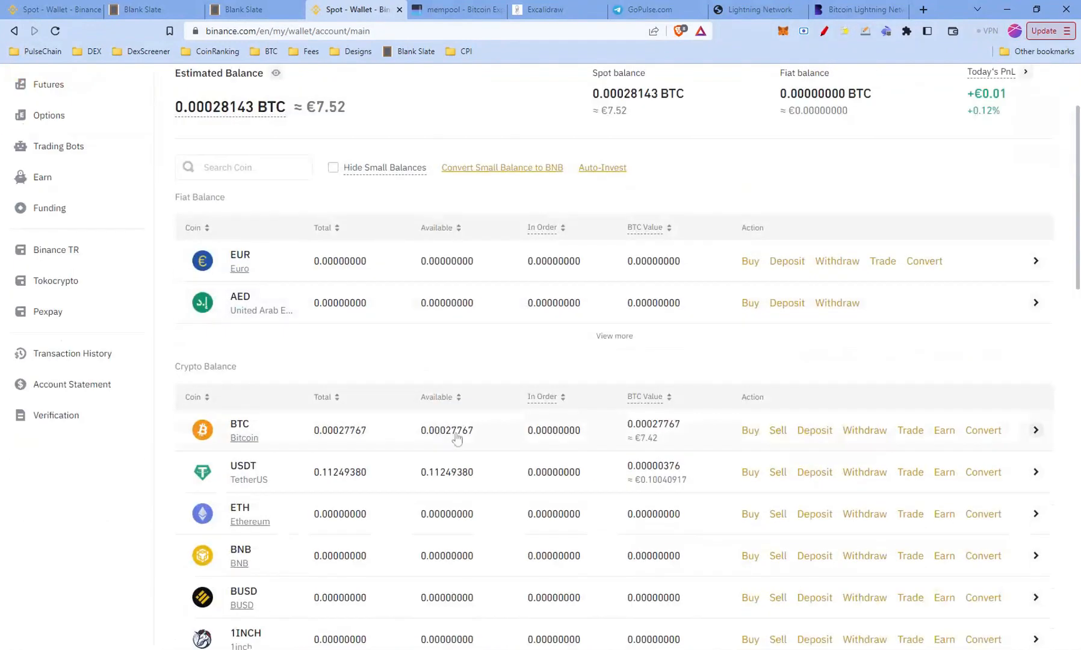
scroll(down, 3)
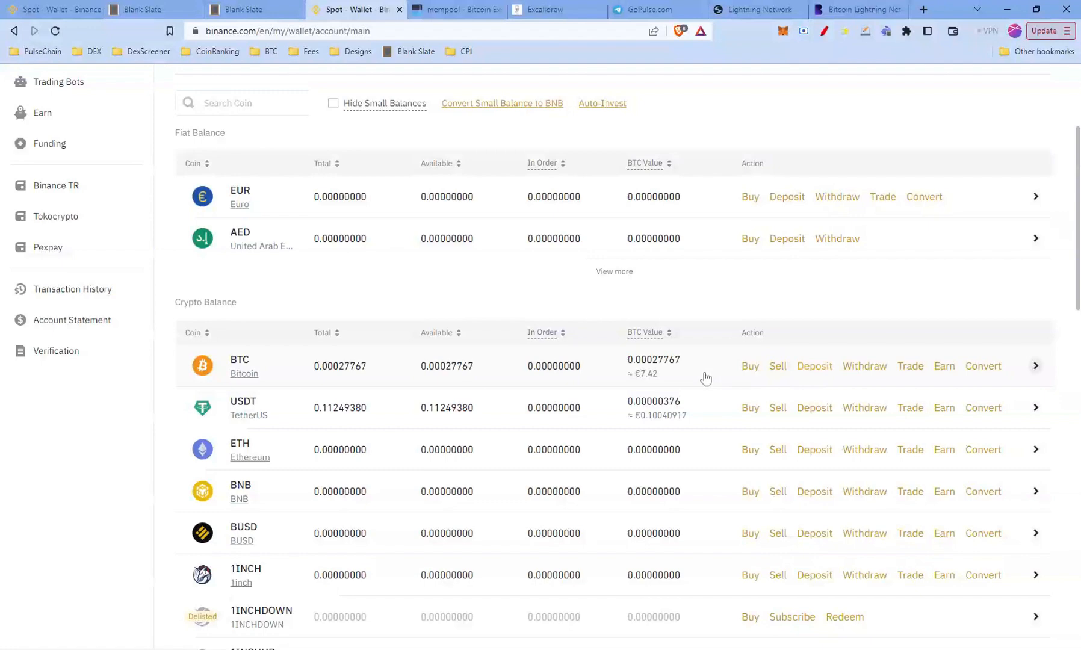
click(864, 365)
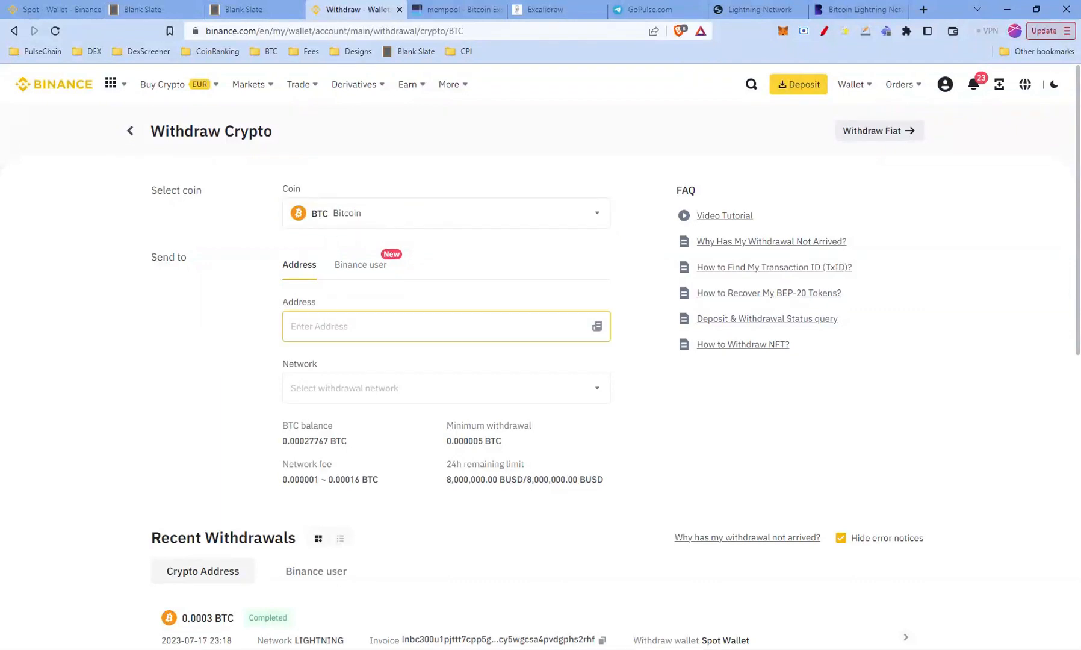
- Pick the LIGHTNING network for the BTC withdrawal and acknowledge the invoice notice
click(445, 388)
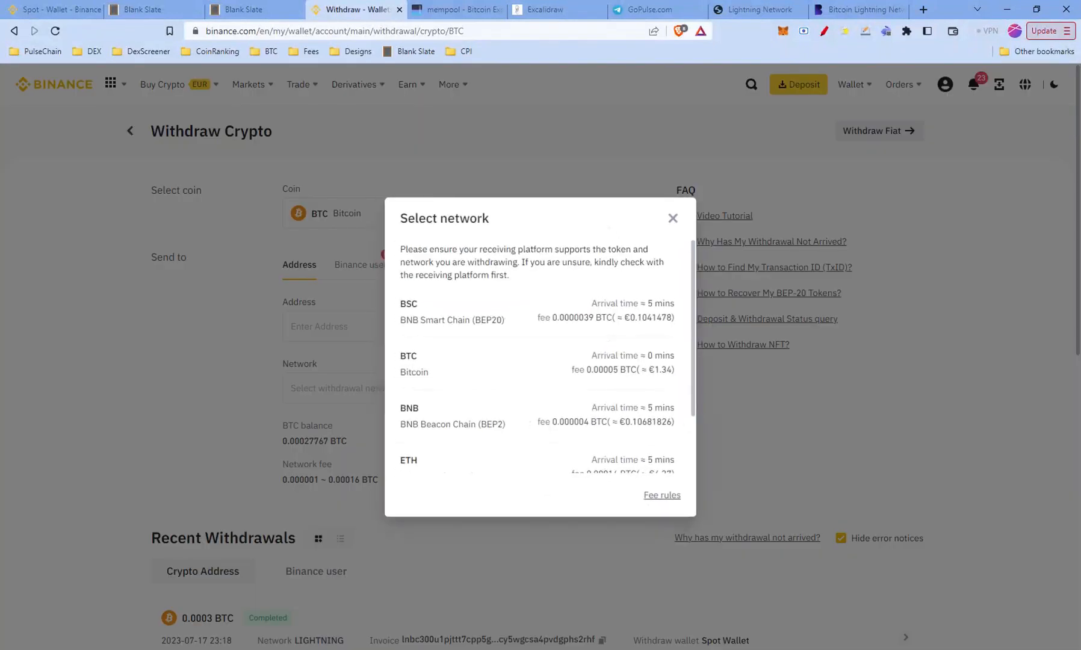
scroll(down, 3)
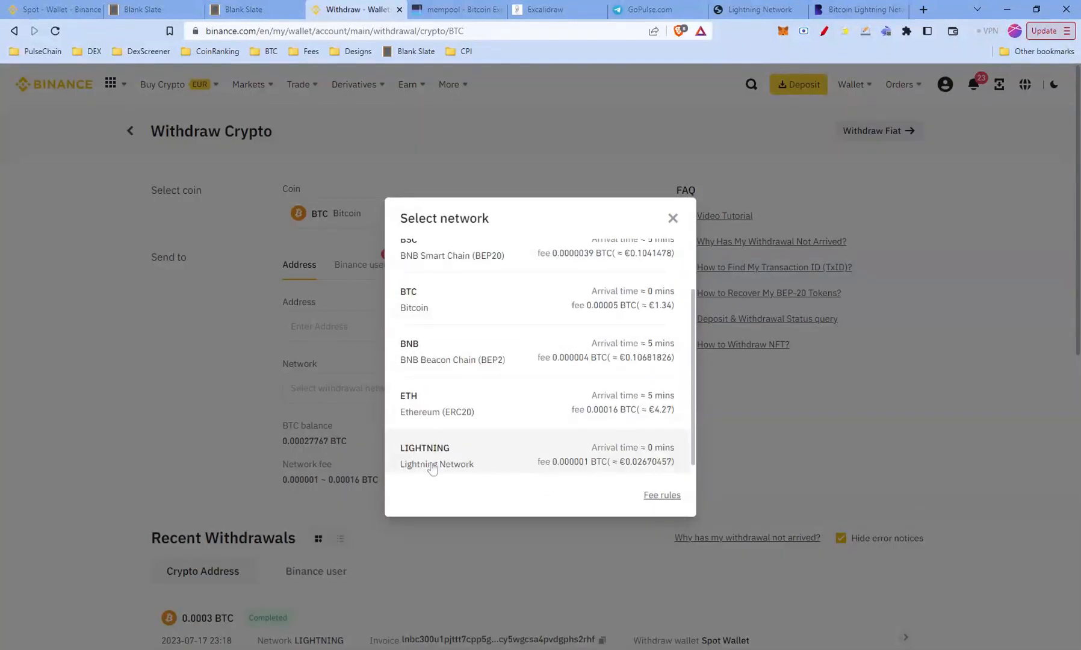
mouse_move(490, 466)
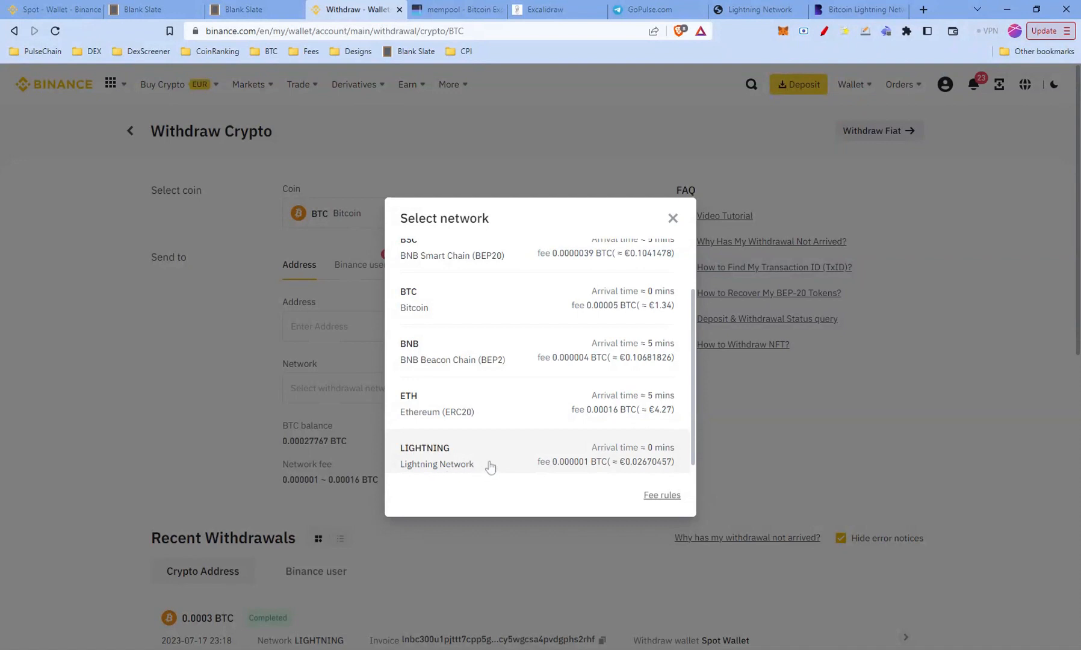
click(437, 455)
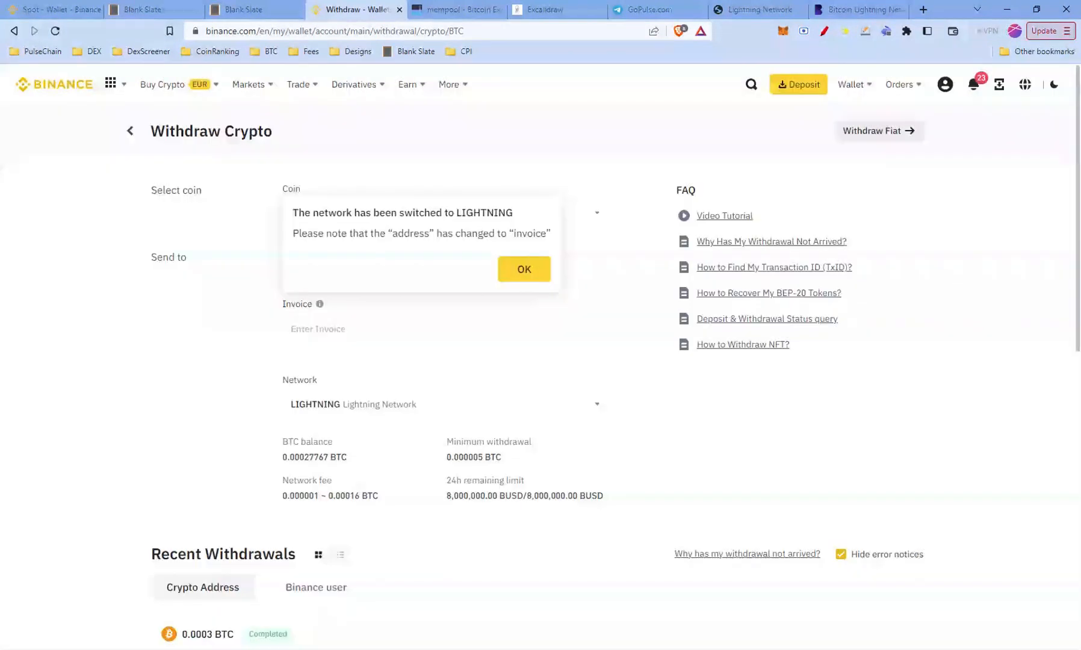
click(523, 269)
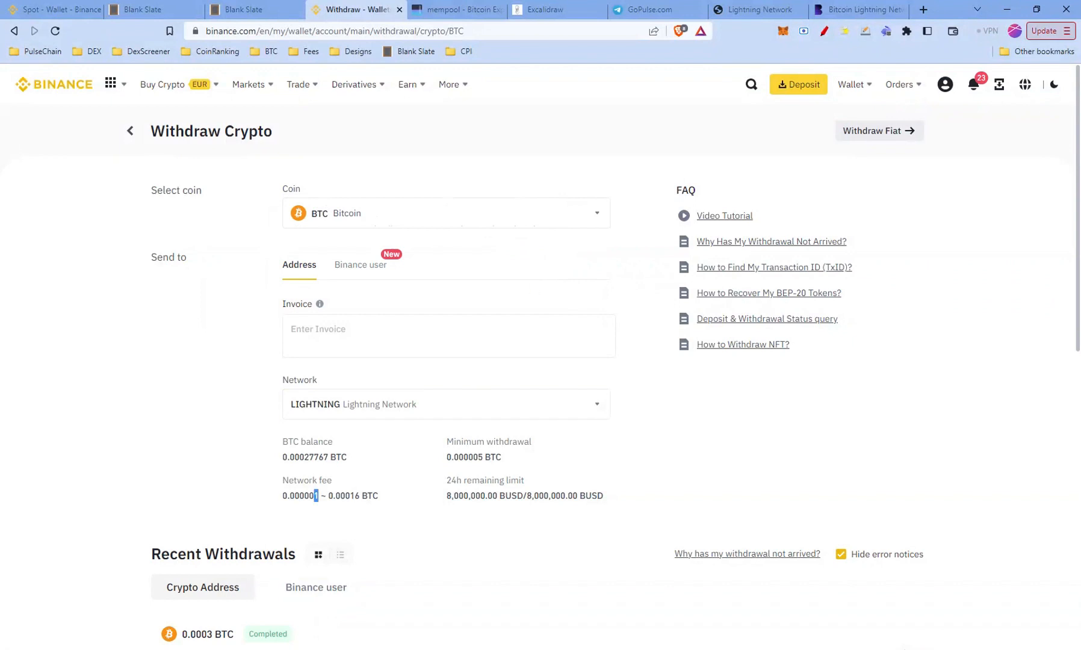
click(445, 213)
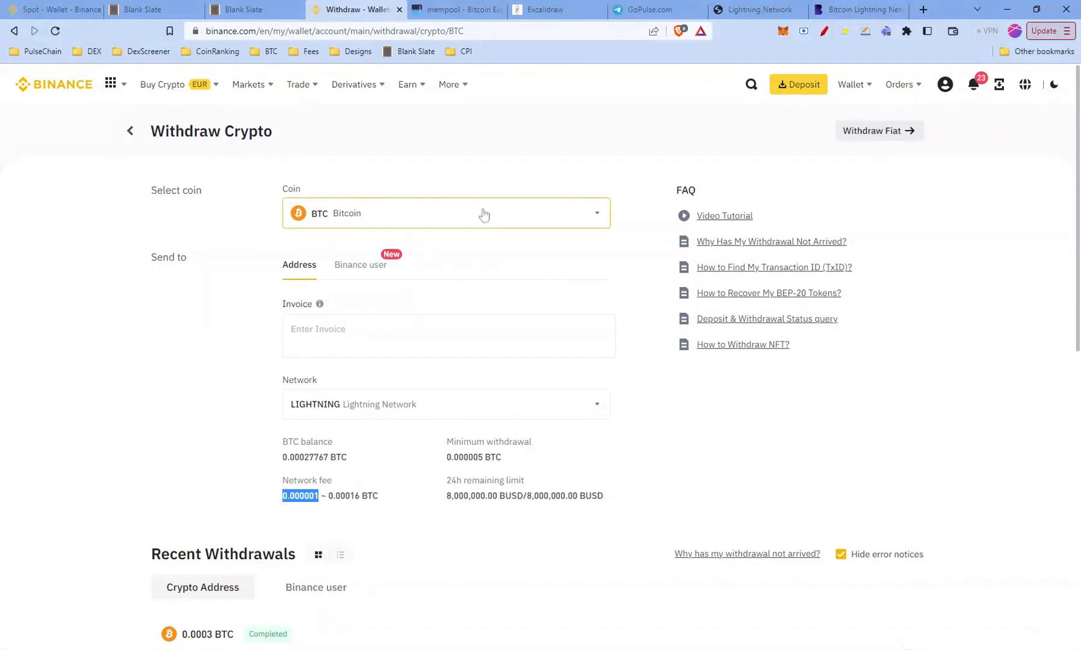
click(454, 10)
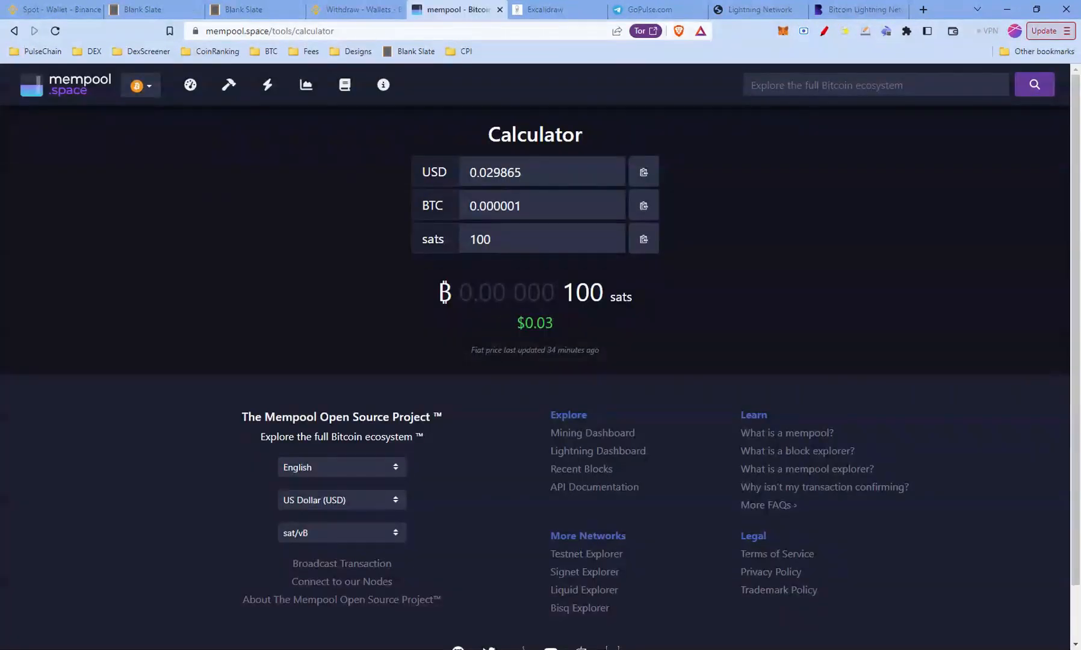
click(352, 9)
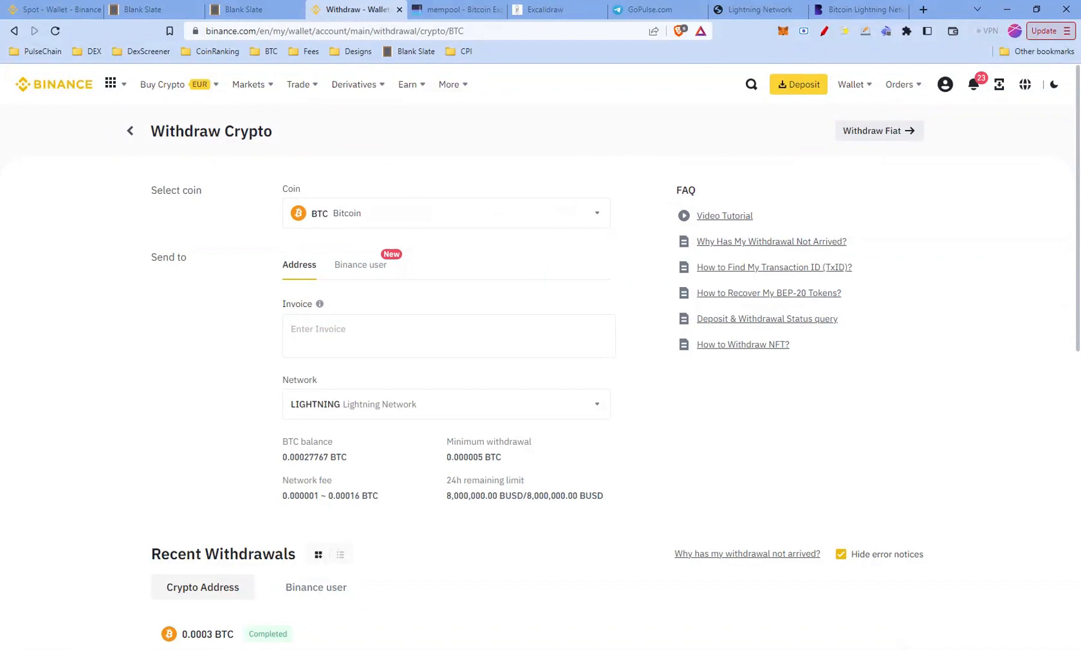
double_click(342, 496)
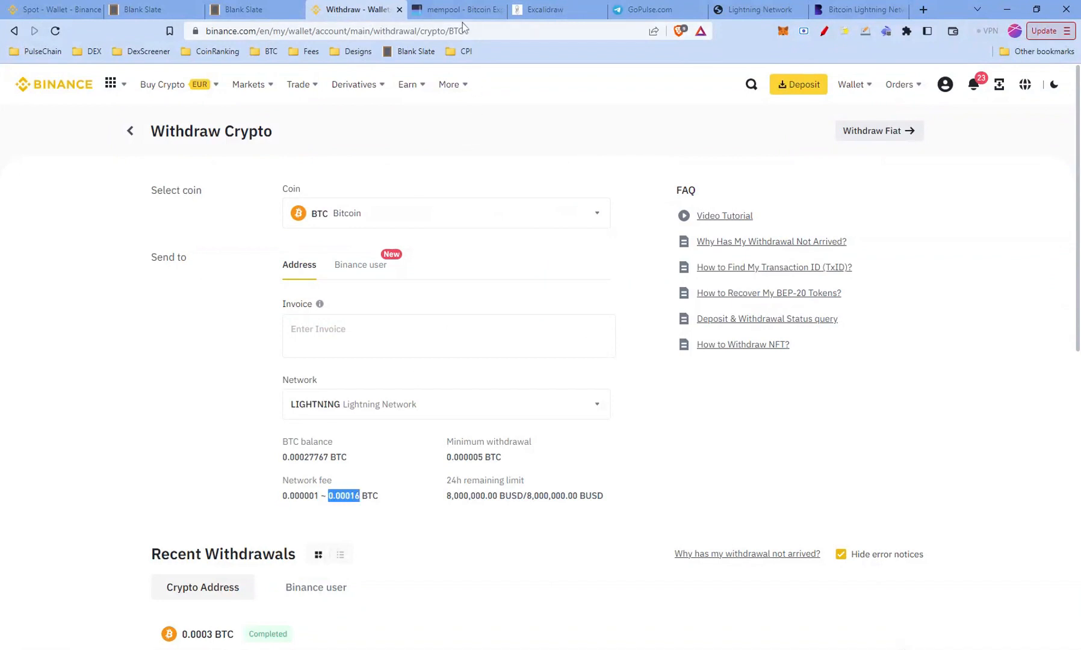
click(456, 9)
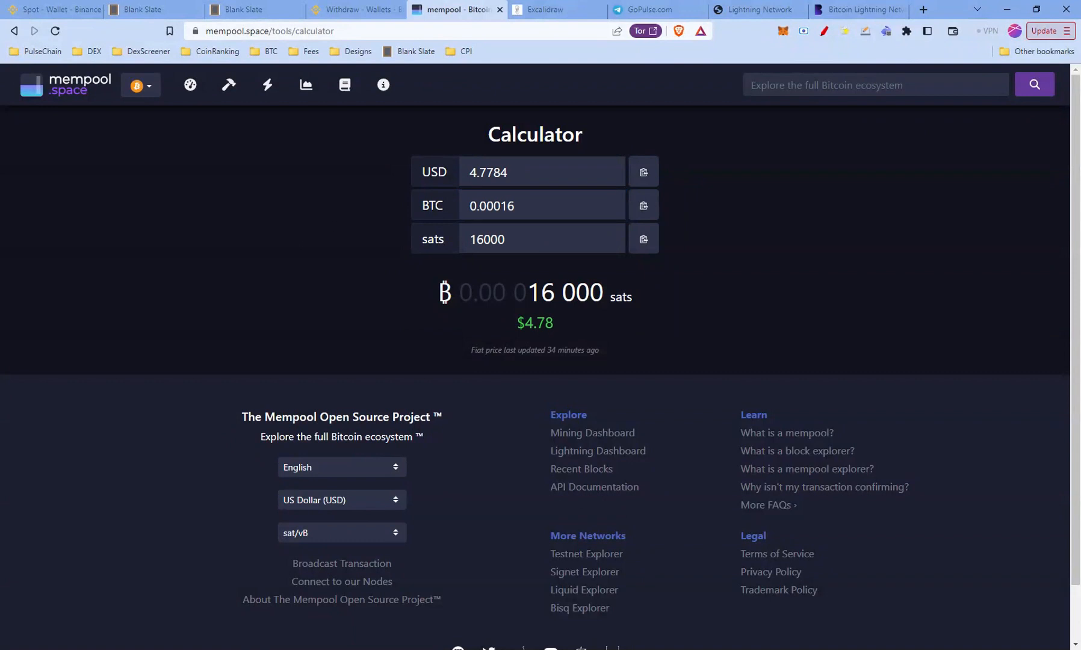
click(355, 10)
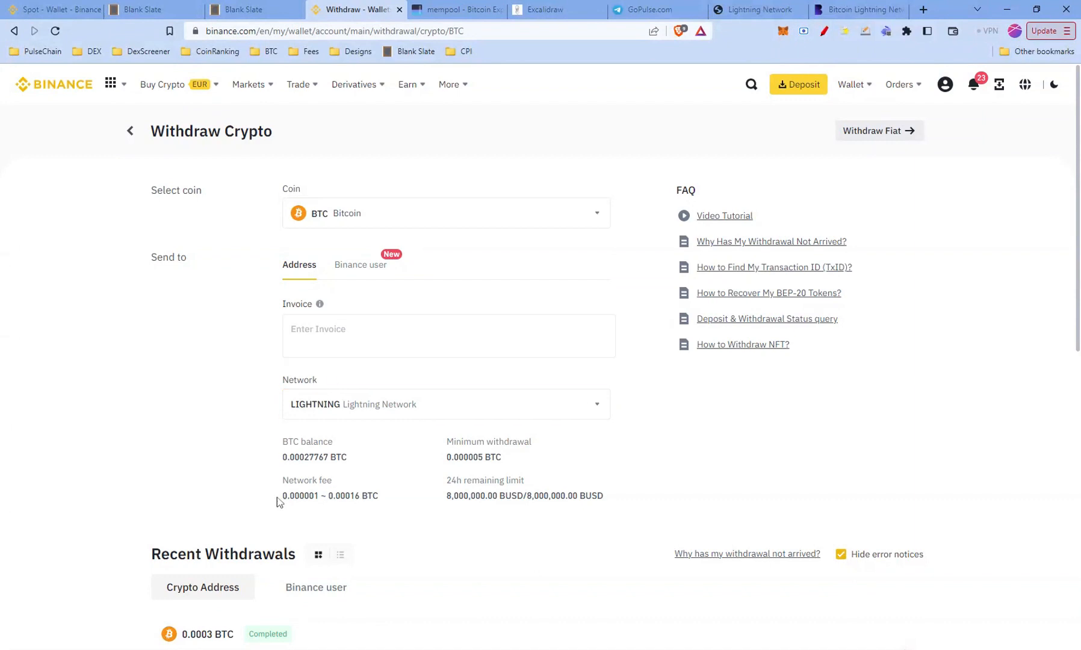
drag(446, 442, 489, 459)
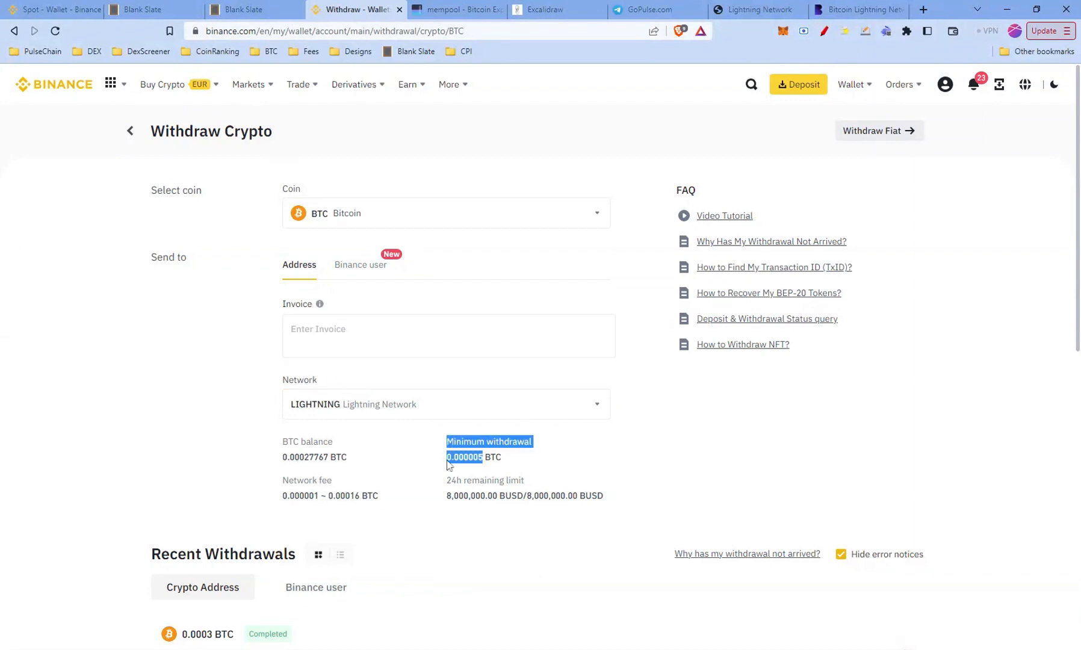
click(447, 335)
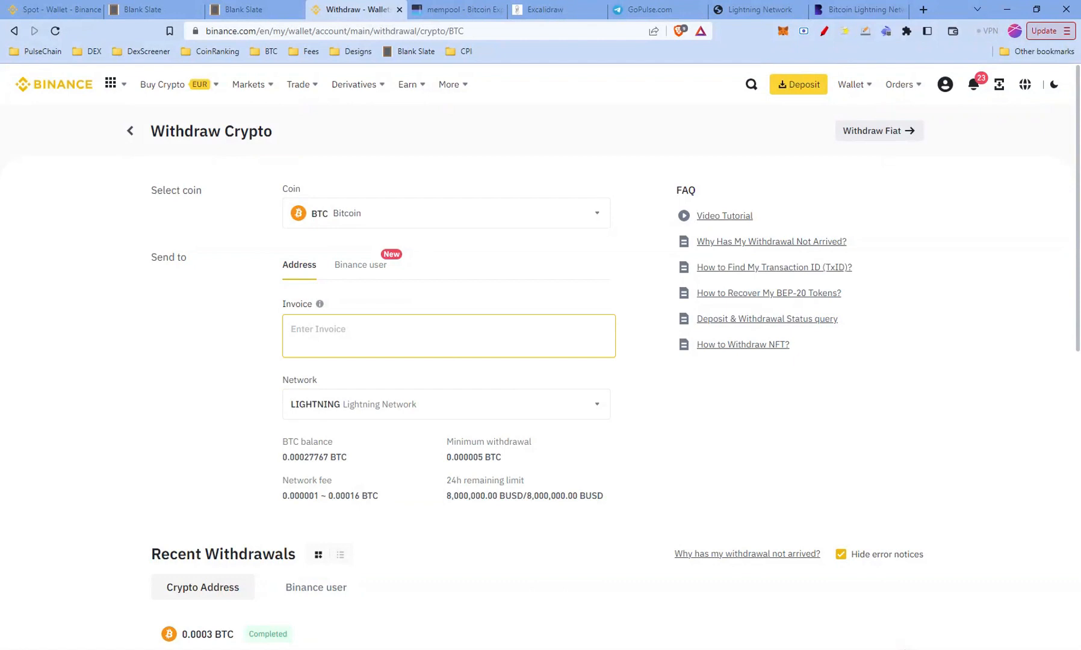
mouse_move(319, 304)
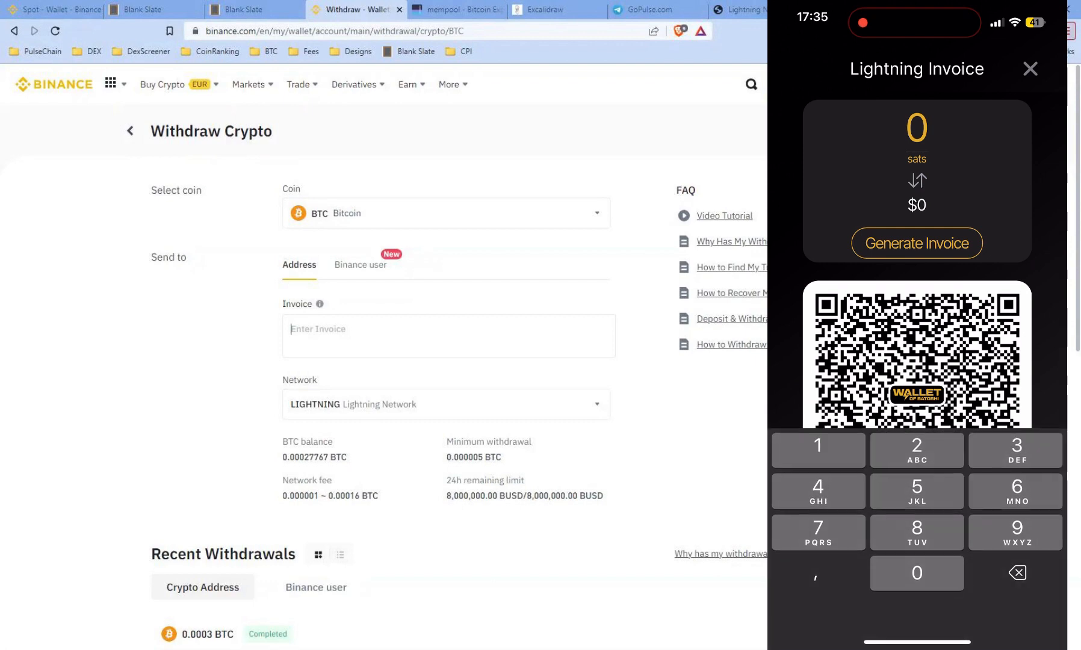
- Generate the 20,000-sat Lightning invoice in Wallet of Satoshi and copy it
click(916, 573)
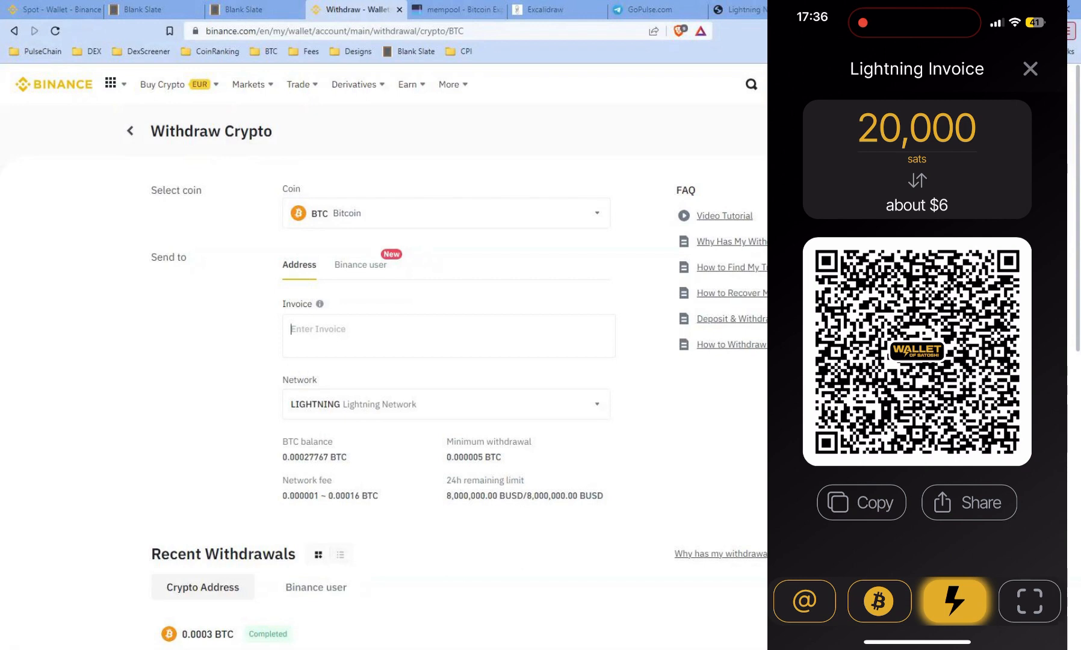
click(860, 502)
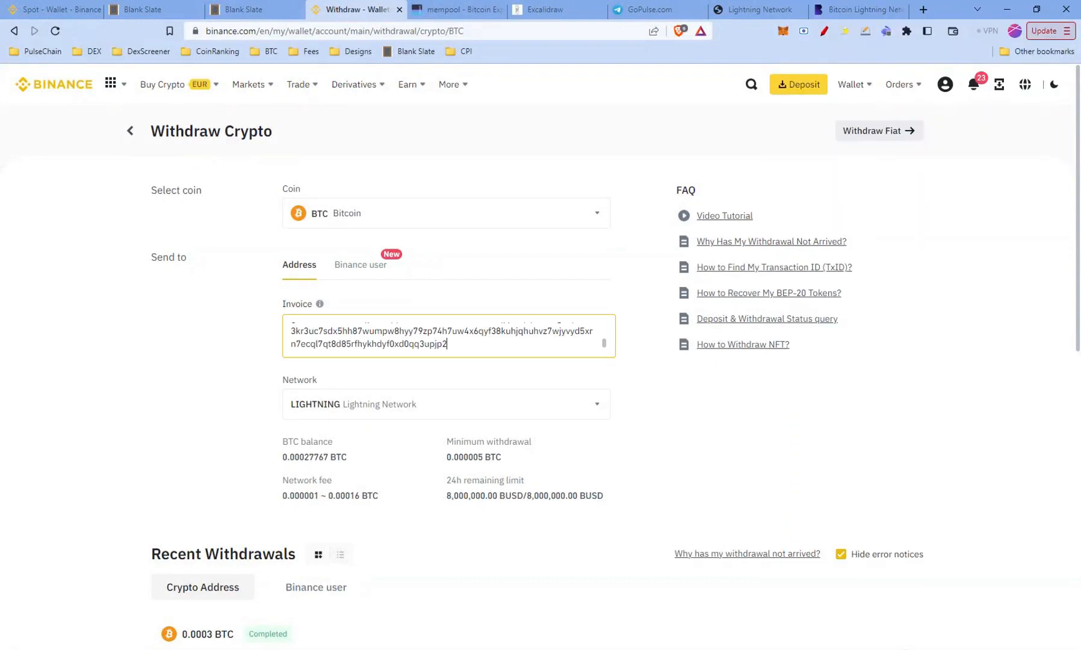
- Scroll to the amounts: 0.000201 BTC, 0.000001 BTC fee, 0.0002 BTC received
scroll(down, 3)
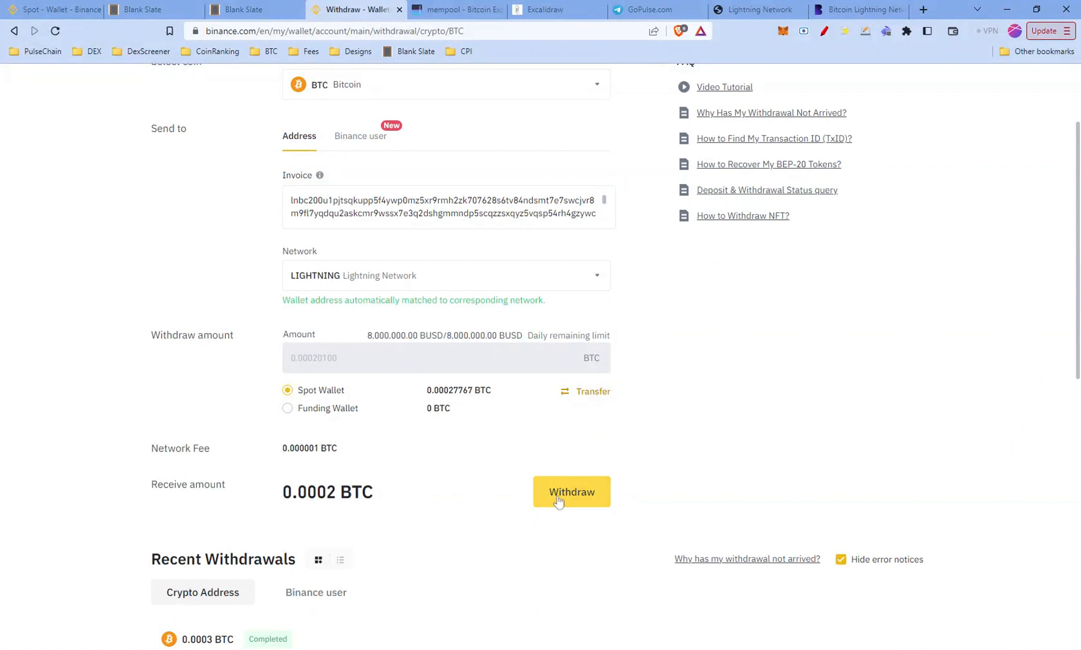
mouse_move(648, 461)
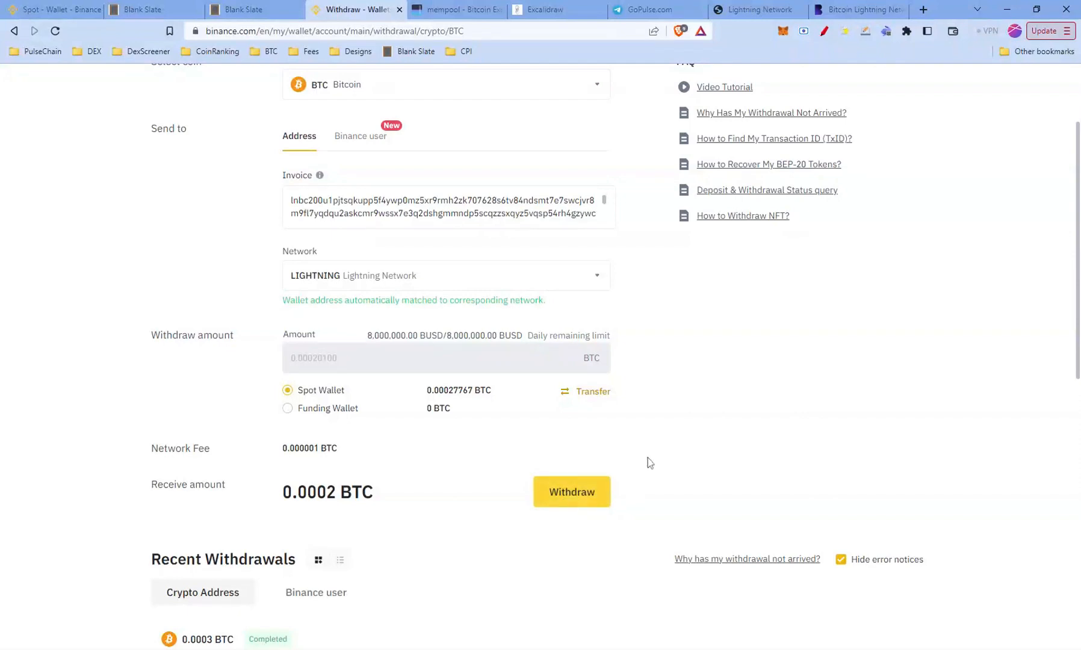
- Withdraw the 0.000201 BTC over Lightning, verifying by email code, and close the summary
click(569, 492)
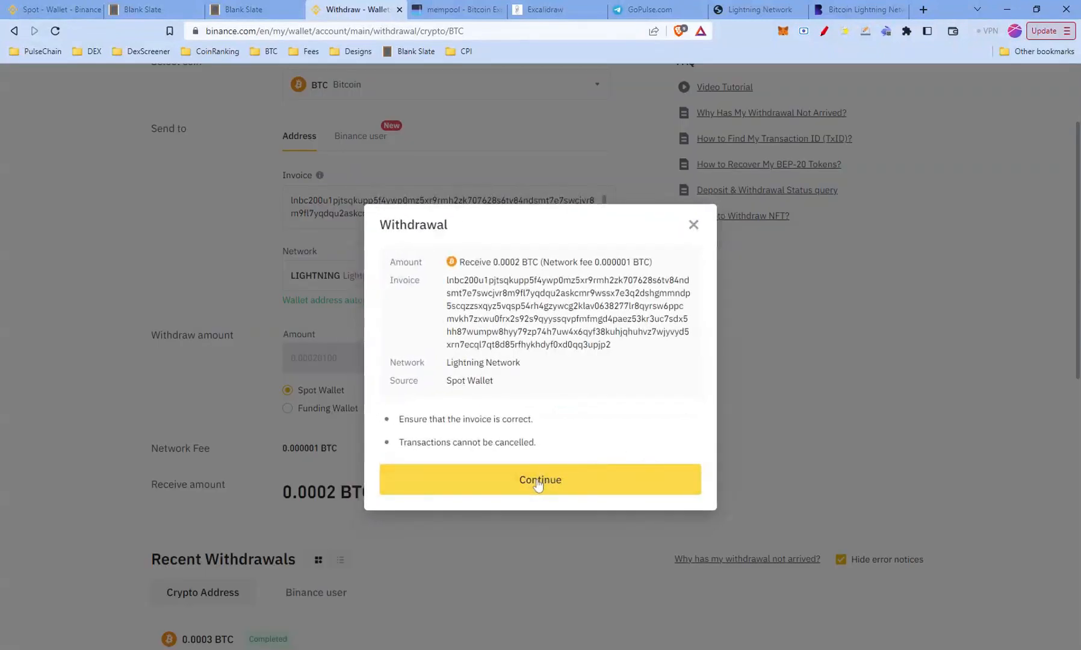
click(539, 480)
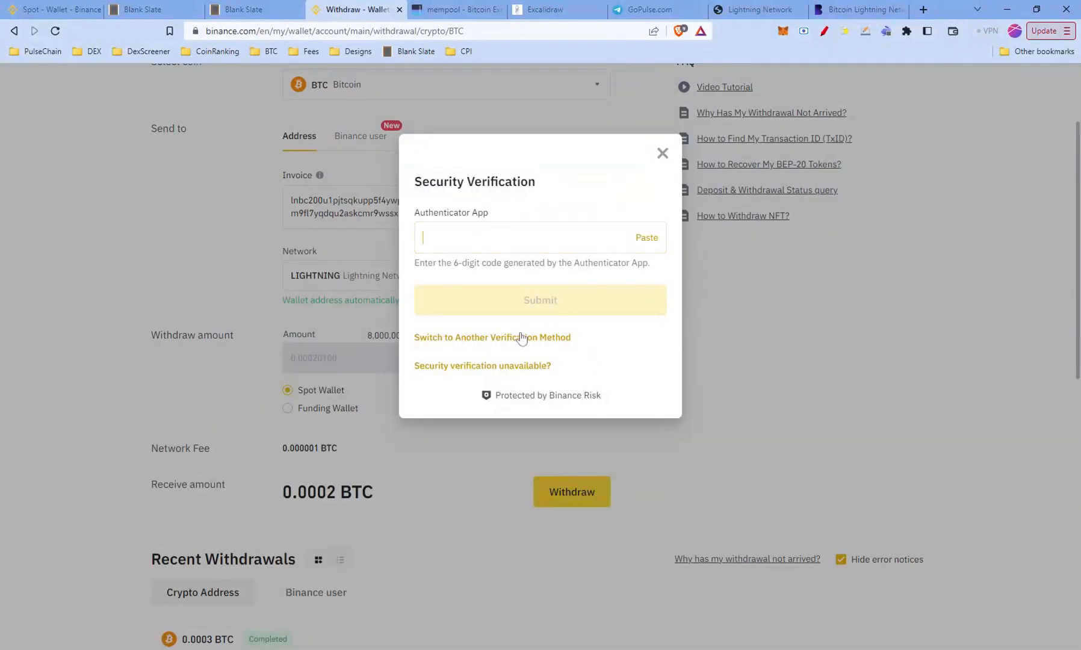
click(491, 337)
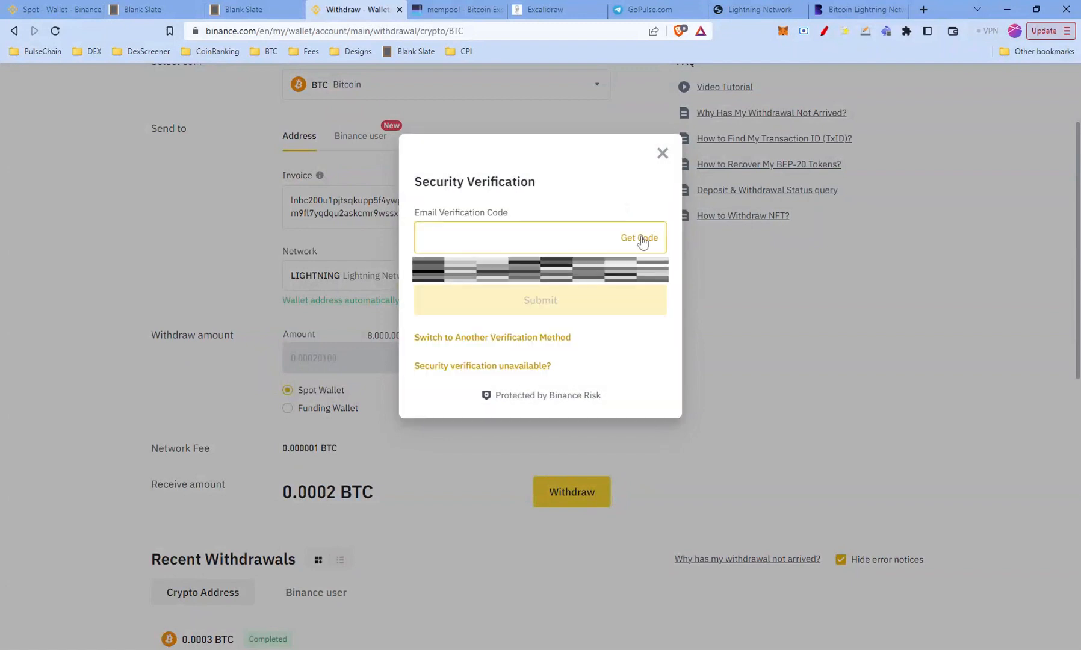
click(638, 238)
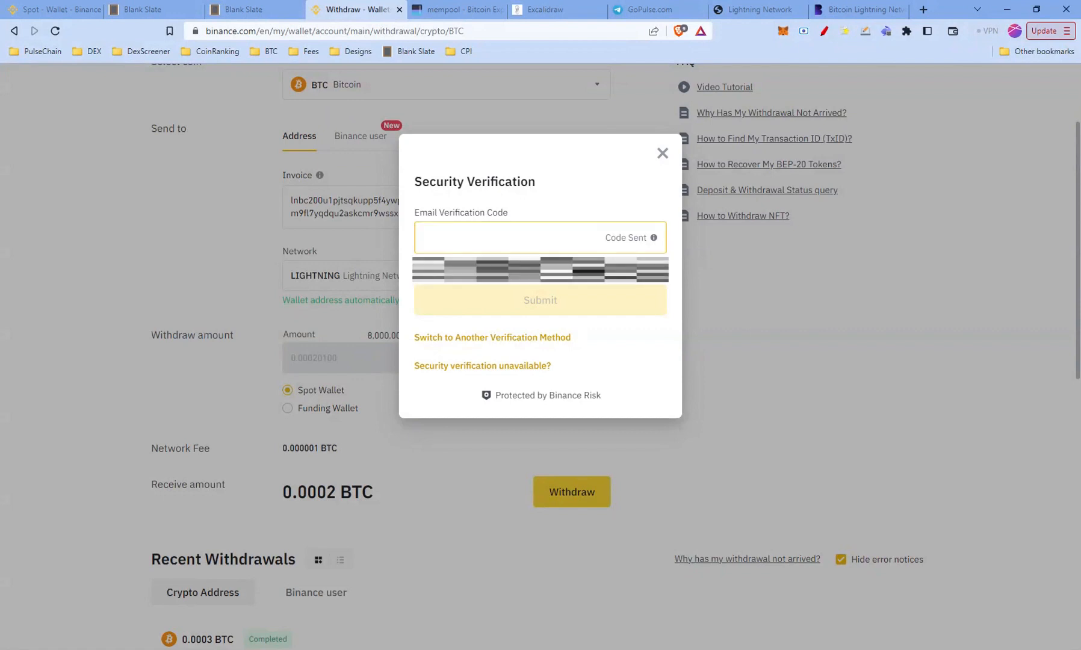
click(661, 152)
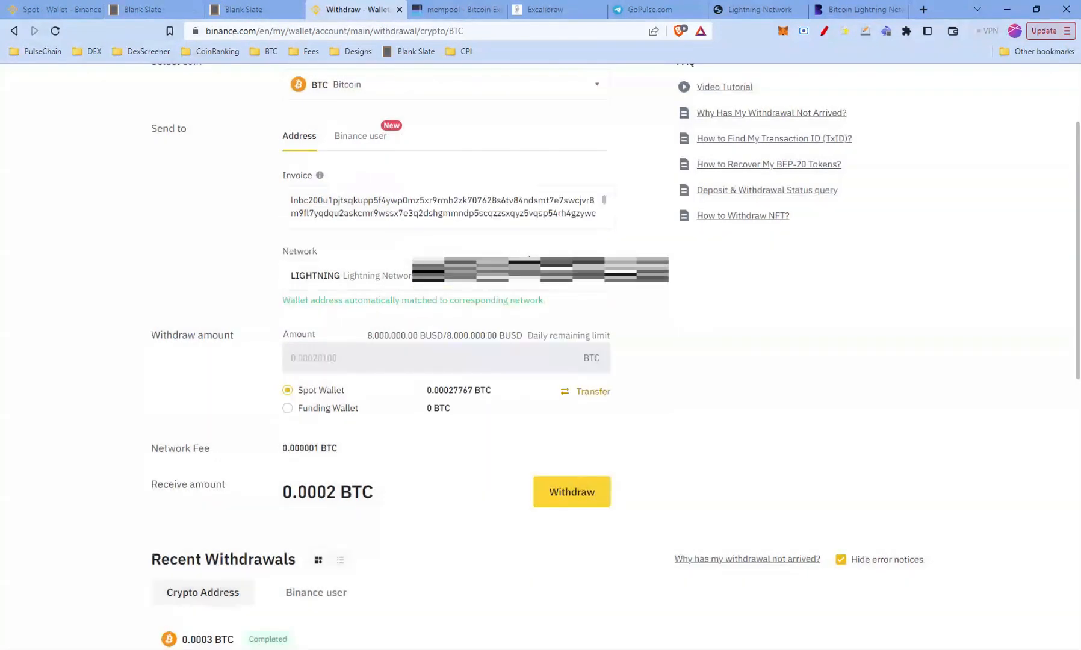
click(570, 492)
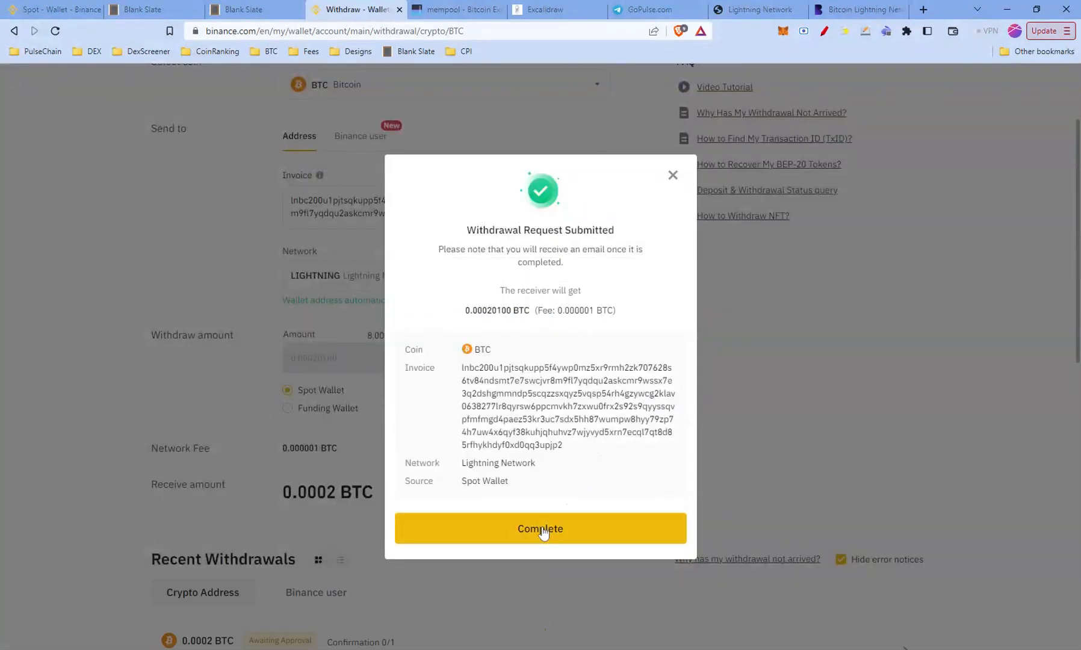
click(858, 9)
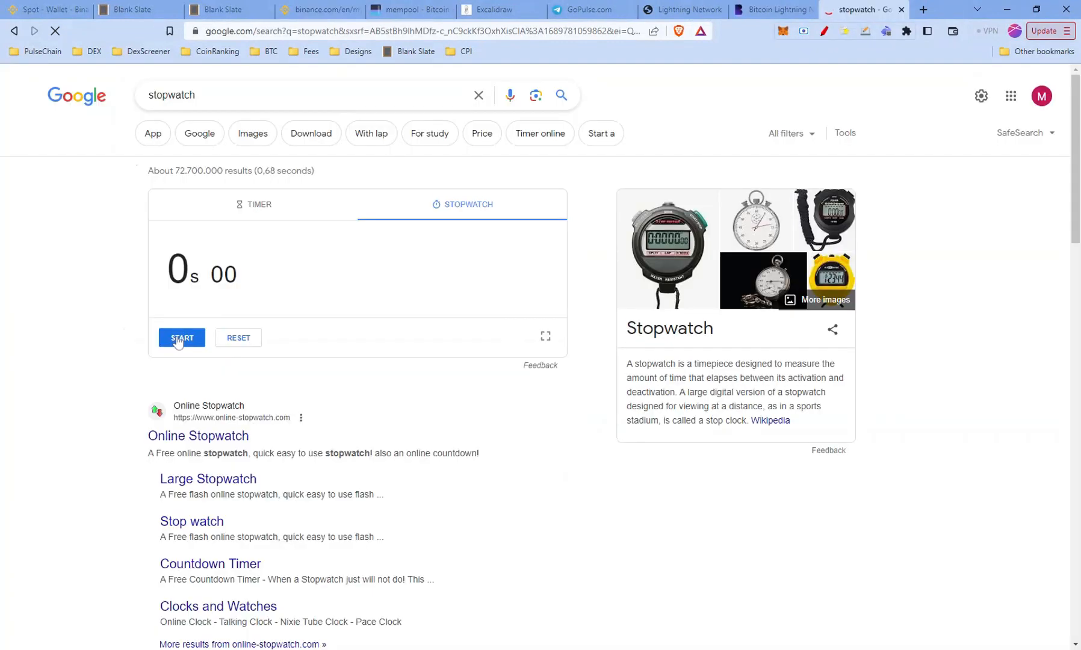
- Start Google's stopwatch to time the Lightning transfer
click(181, 338)
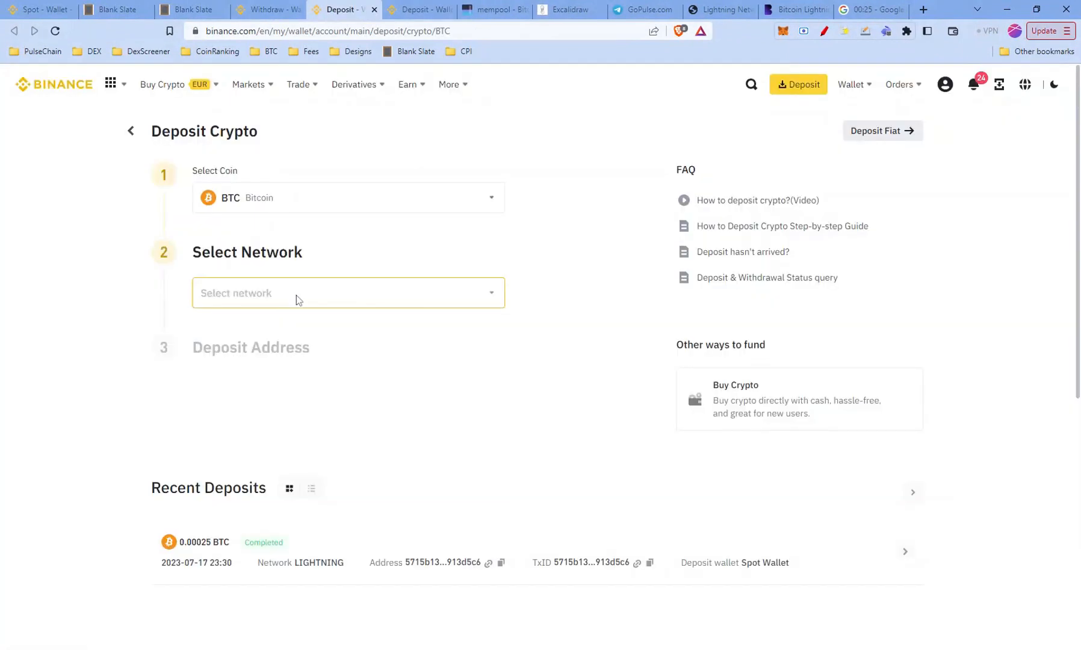
- Choose LIGHTNING for the BTC deposit, check sats in a calculator, and create a 0.0002 BTC invoice
click(347, 292)
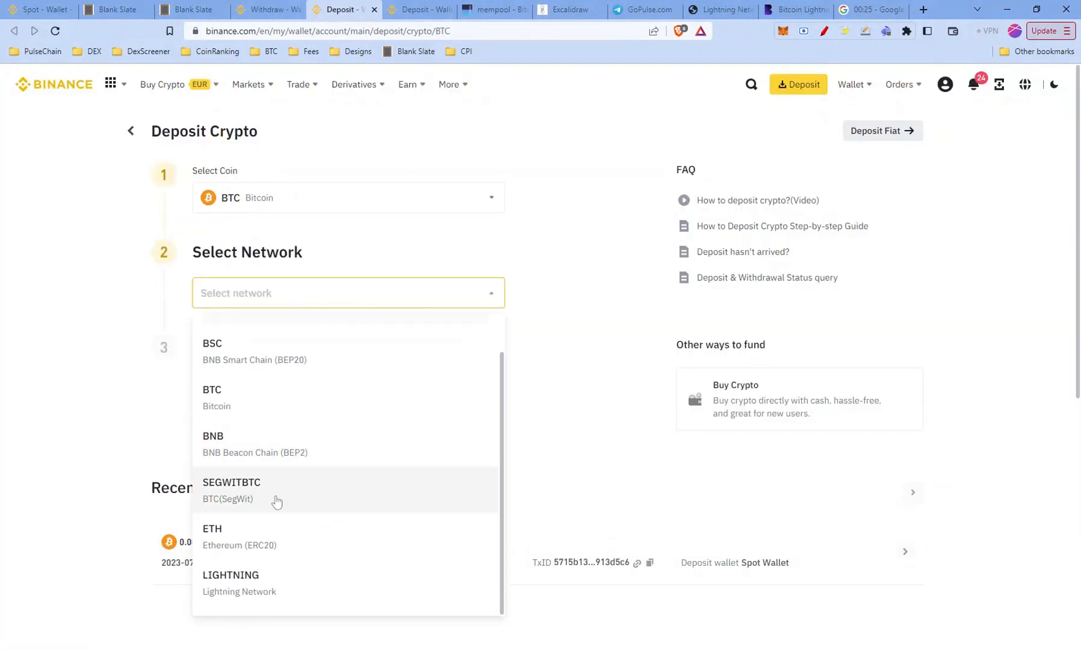
click(231, 582)
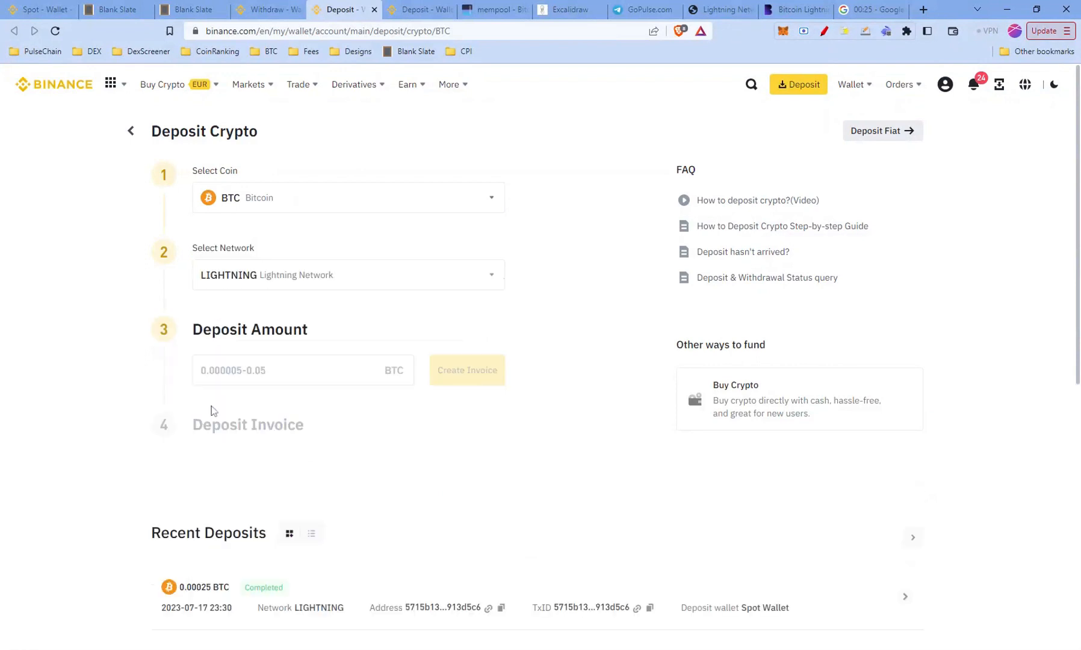
click(303, 370)
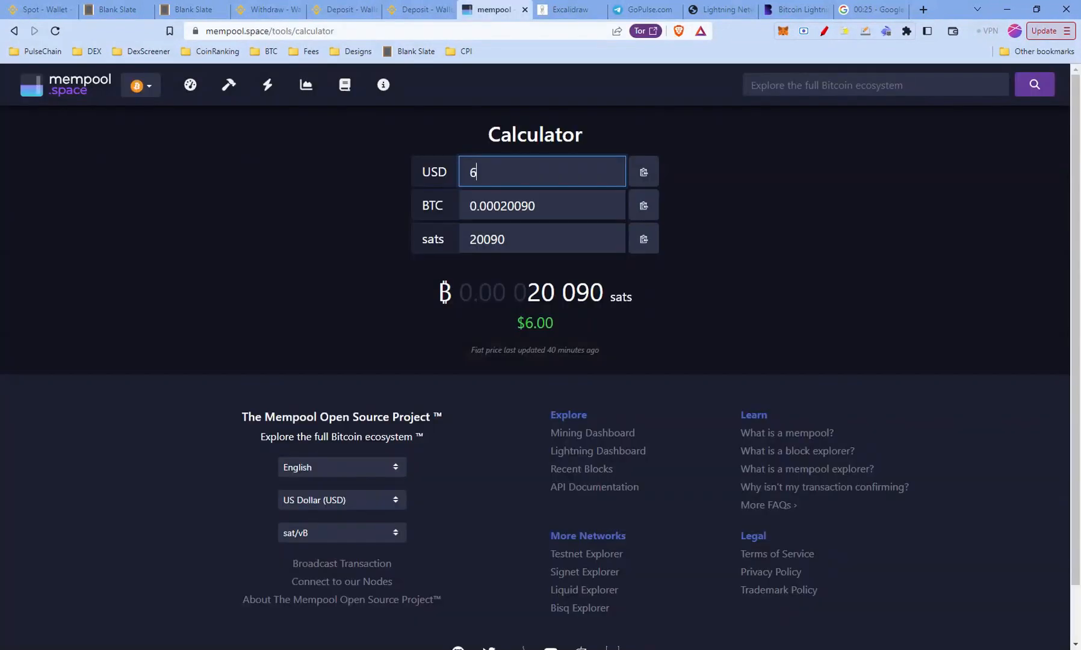
click(342, 10)
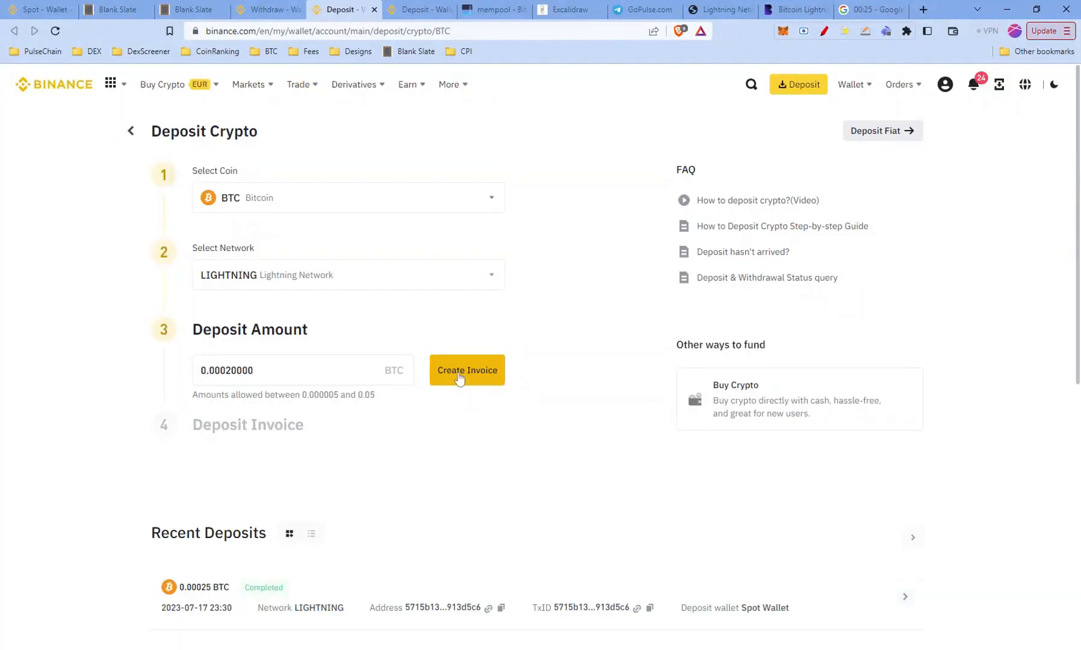
click(466, 370)
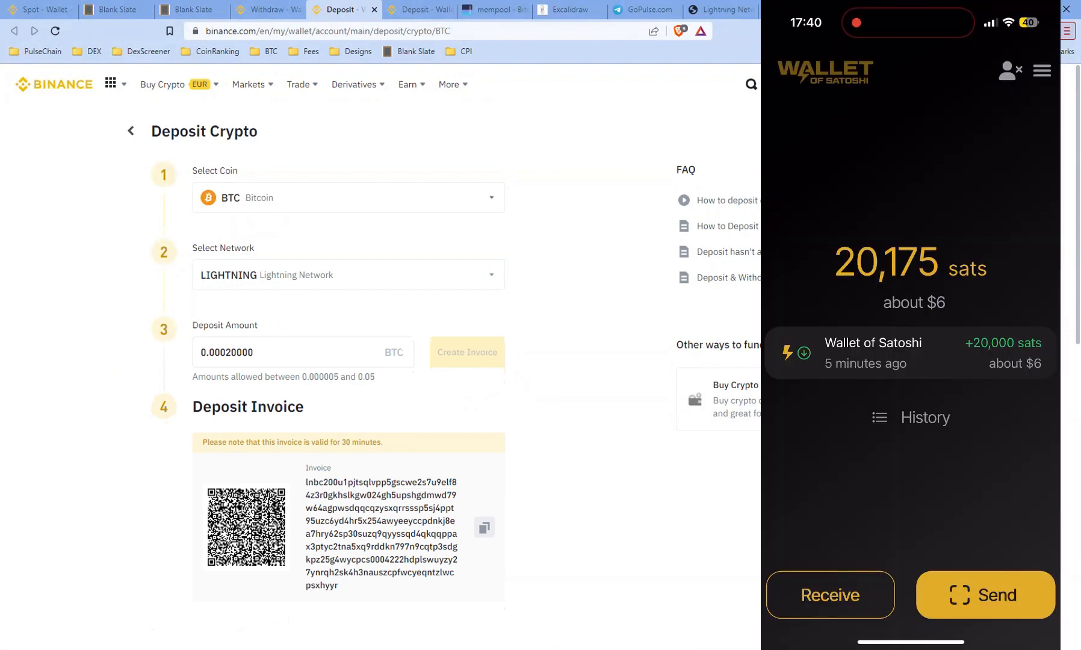
- Pay the copied Binance invoice for 20,000 sats from Wallet of Satoshi and dismiss the success screen
click(986, 595)
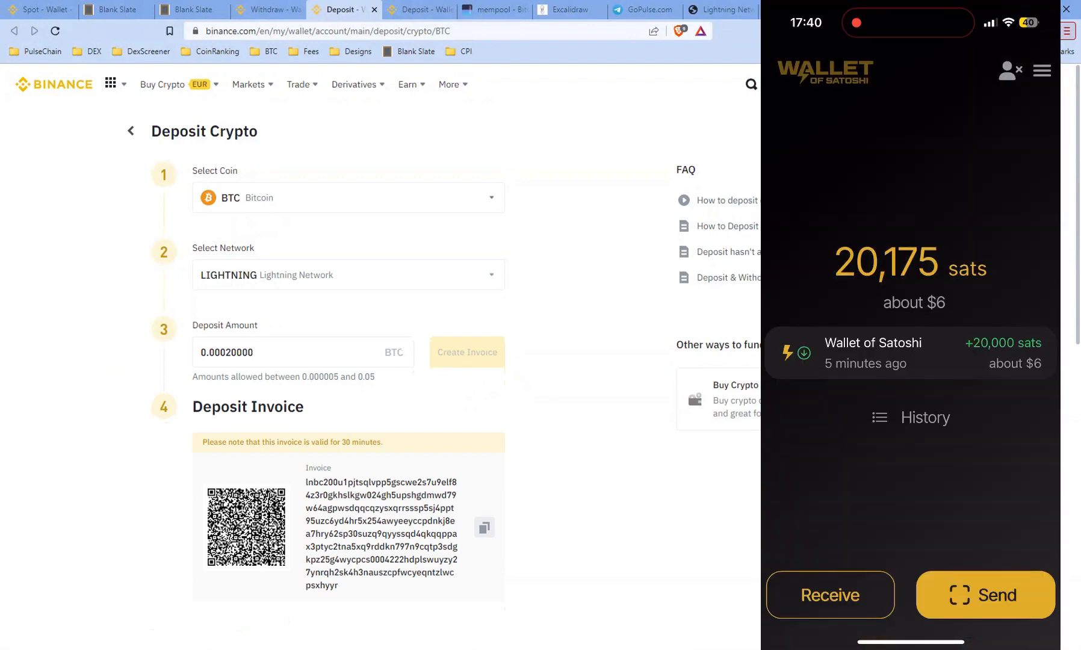
click(983, 594)
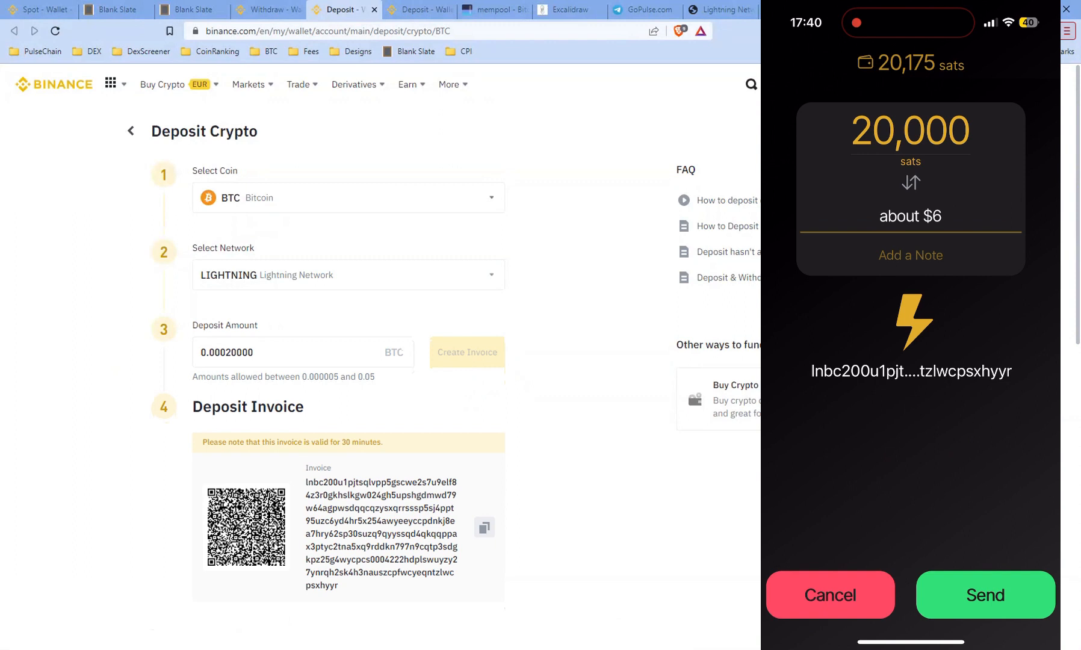
click(983, 594)
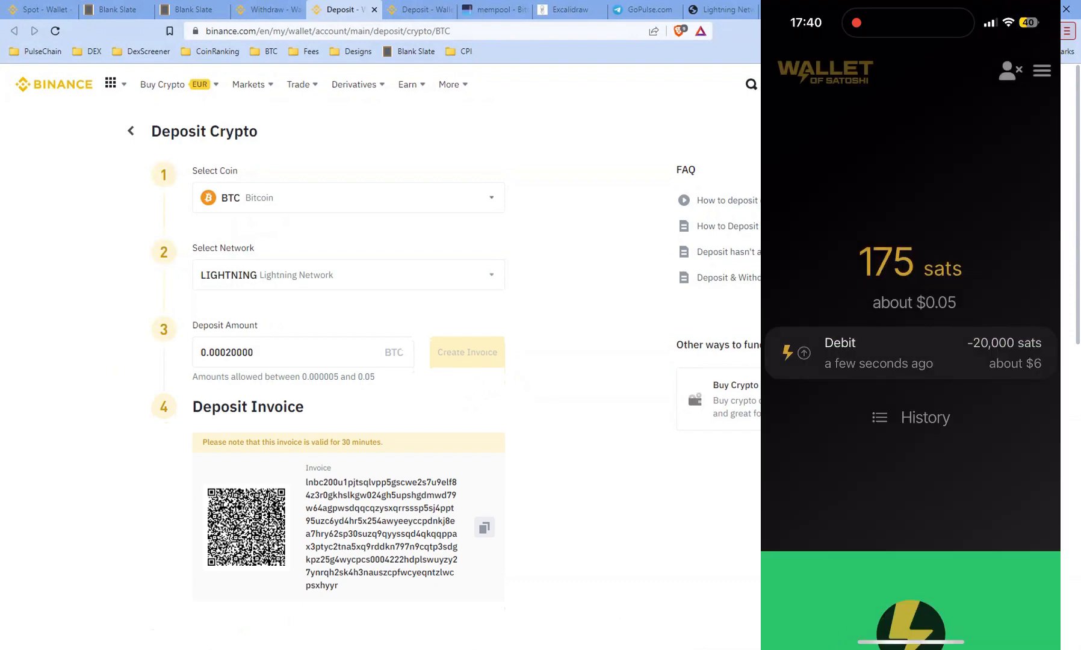
click(910, 353)
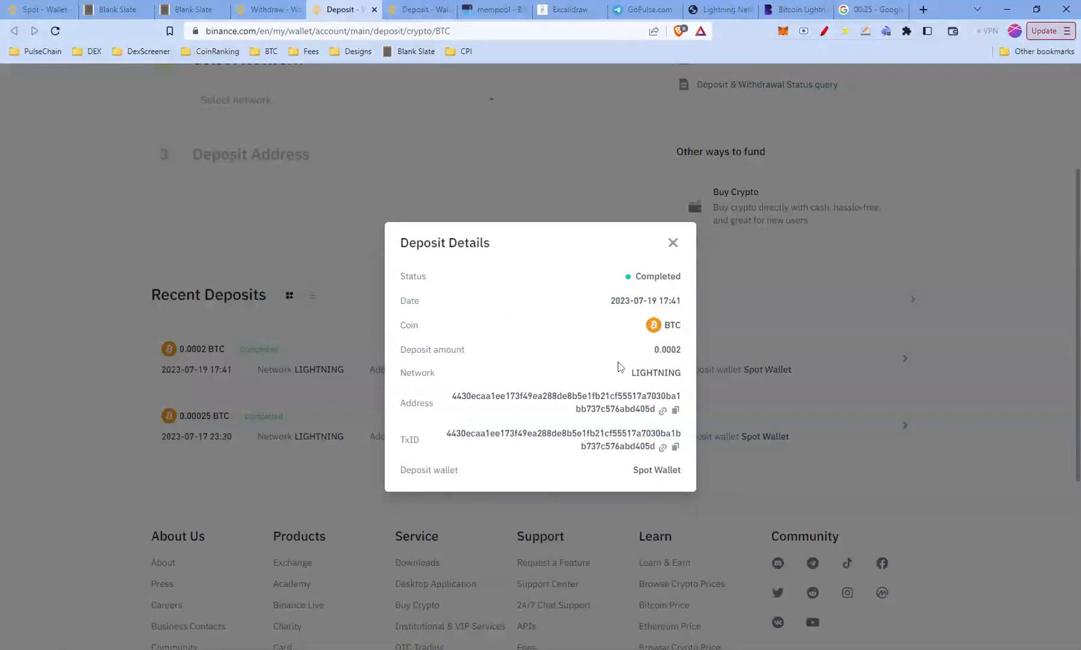
- Close the Deposit Details of the completed 0.0002 BTC Lightning deposit
click(672, 242)
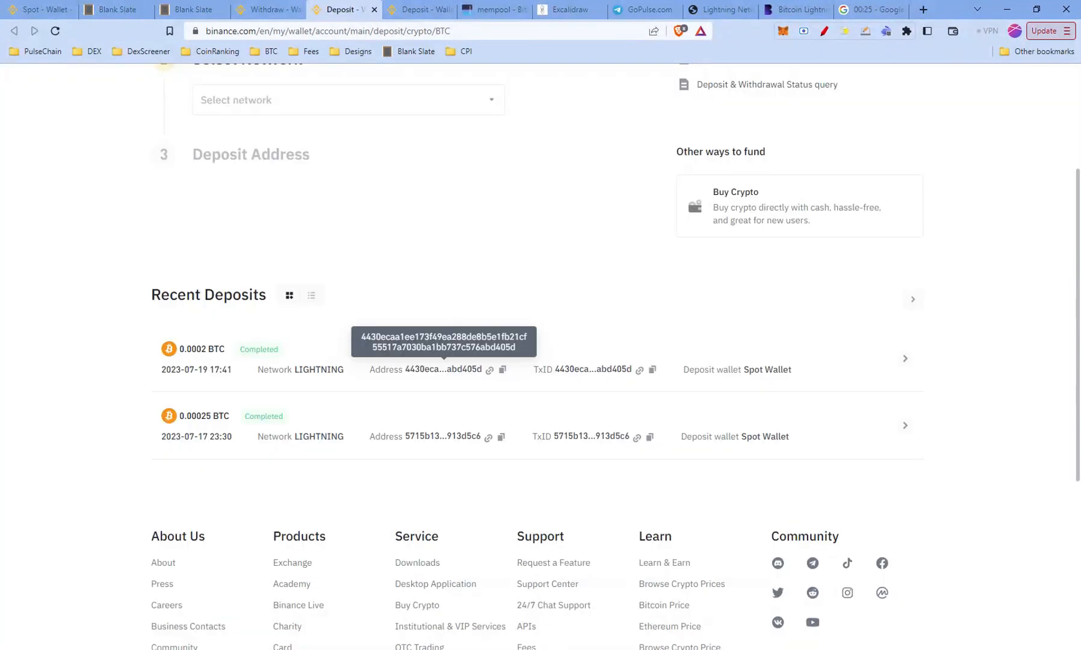